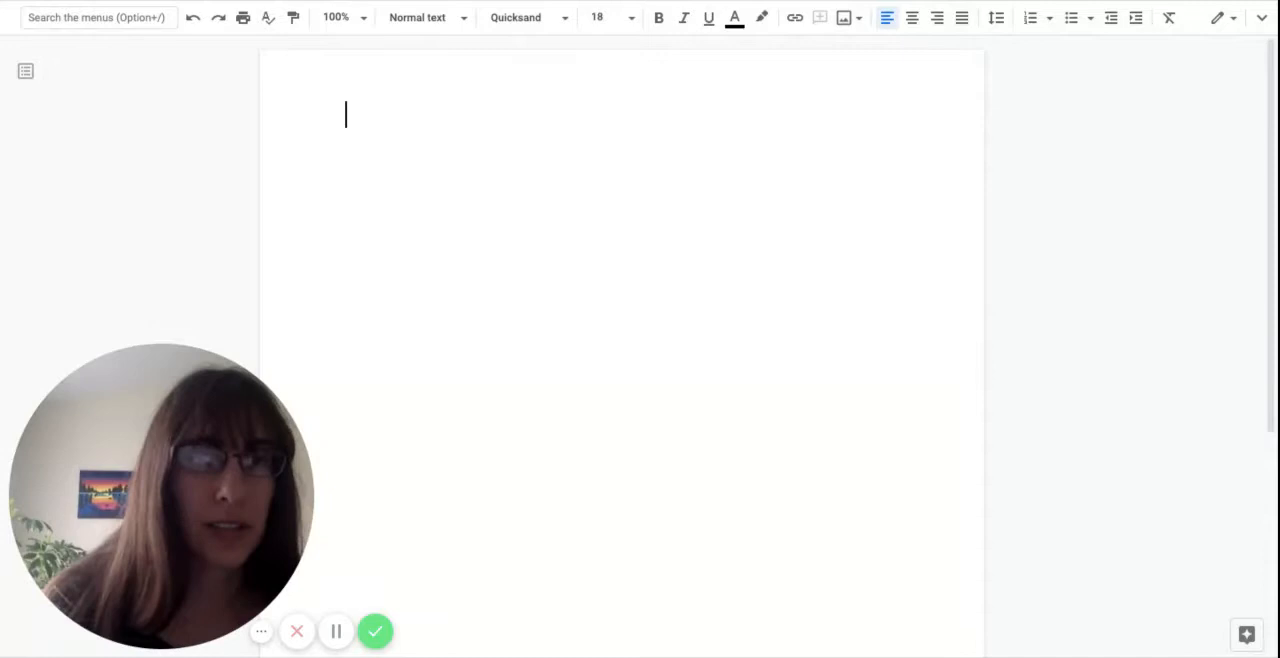
mouse_move(260, 632)
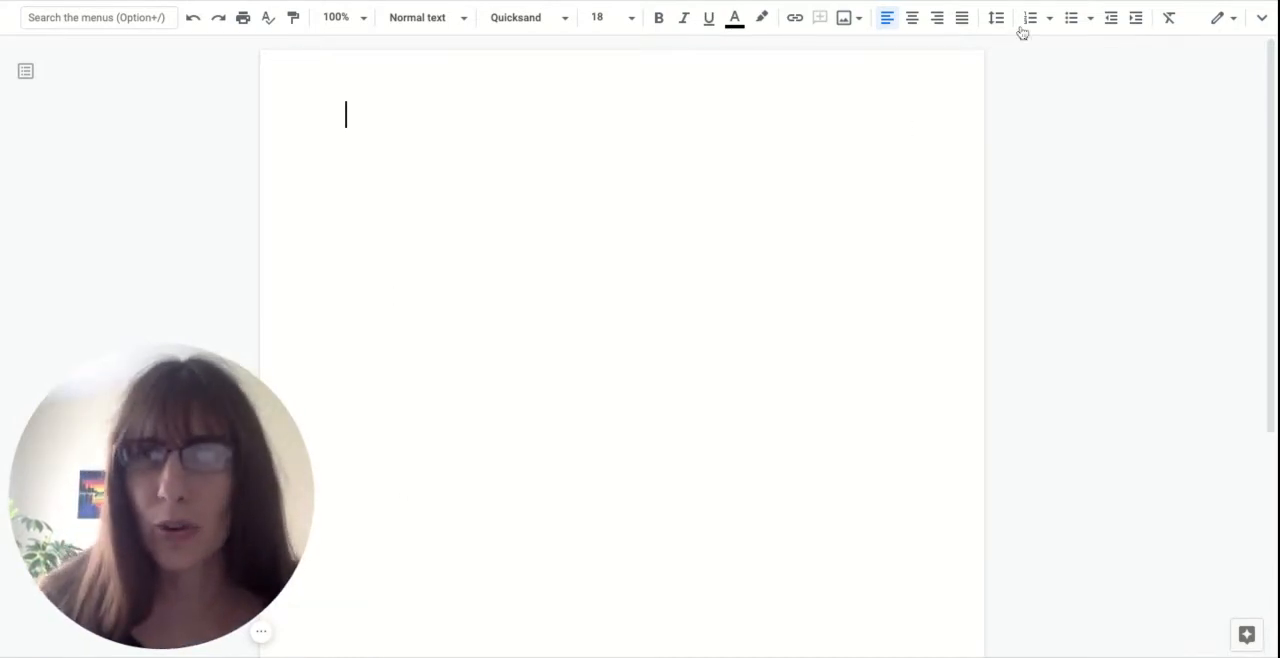
Step: Set the document's line spacing to Double from the toolbar spacing menu
left_click(996, 16)
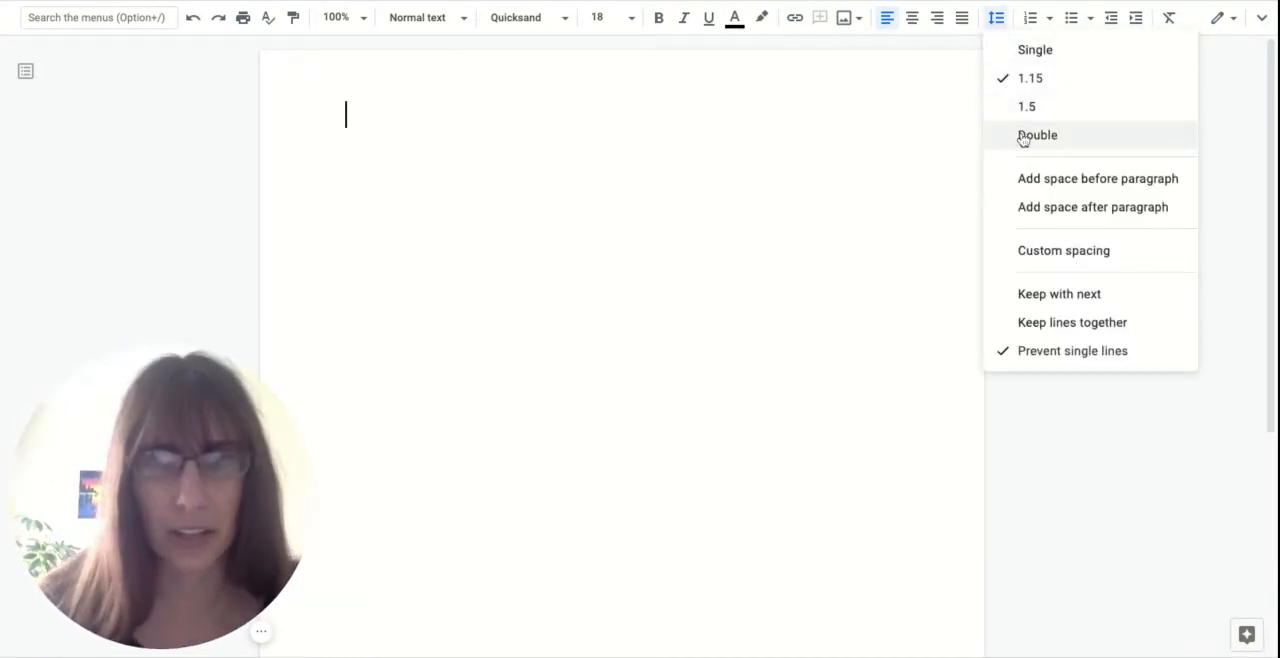
left_click(1036, 136)
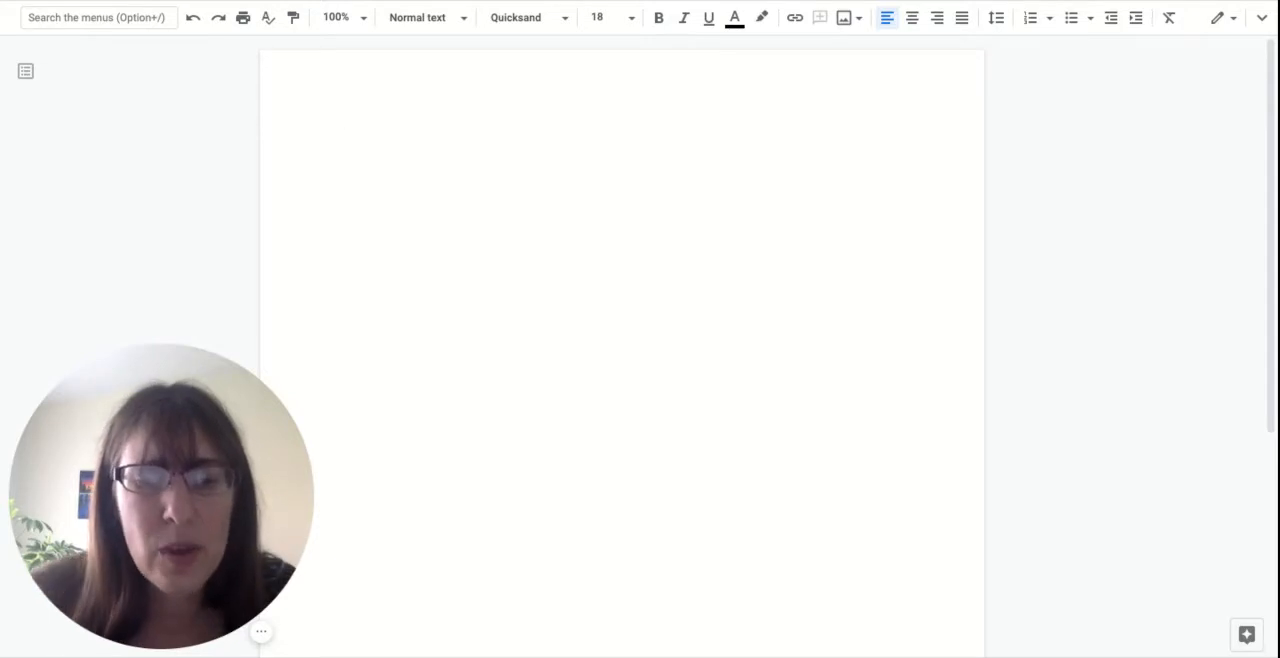
Step: Write the first sentence: "One beautiful spring morning, my frends and I decided to go canoeing."
type("One be")
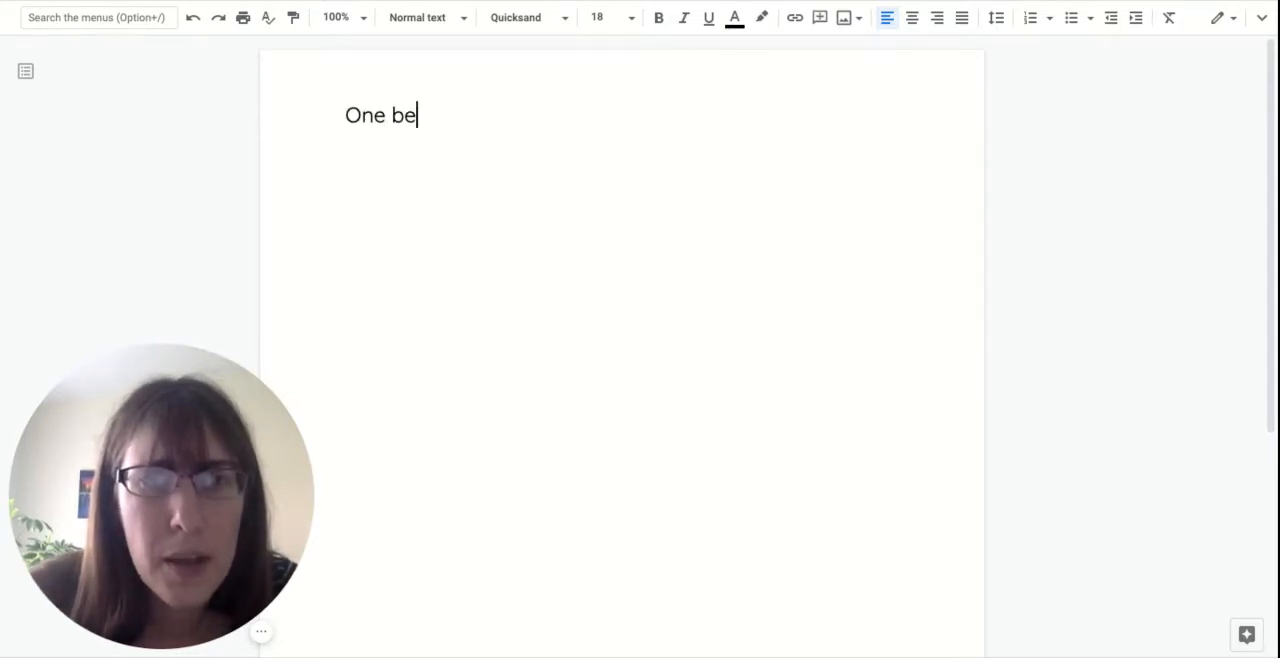
type("autiful")
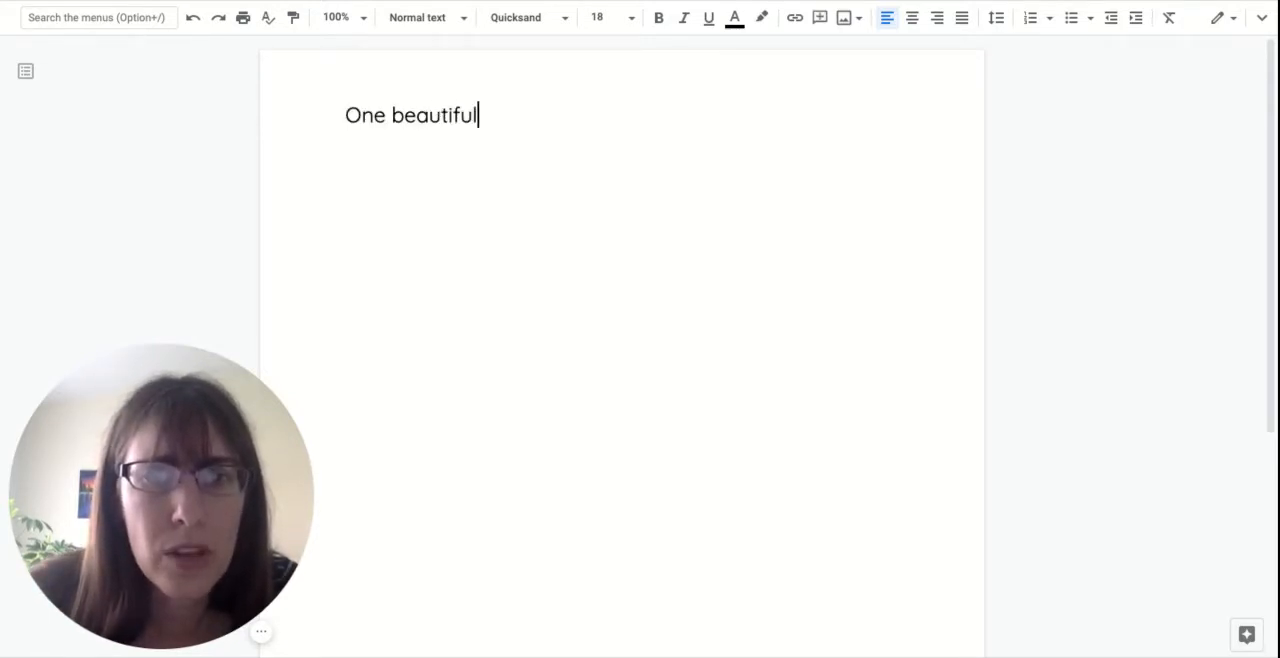
type("spring morning")
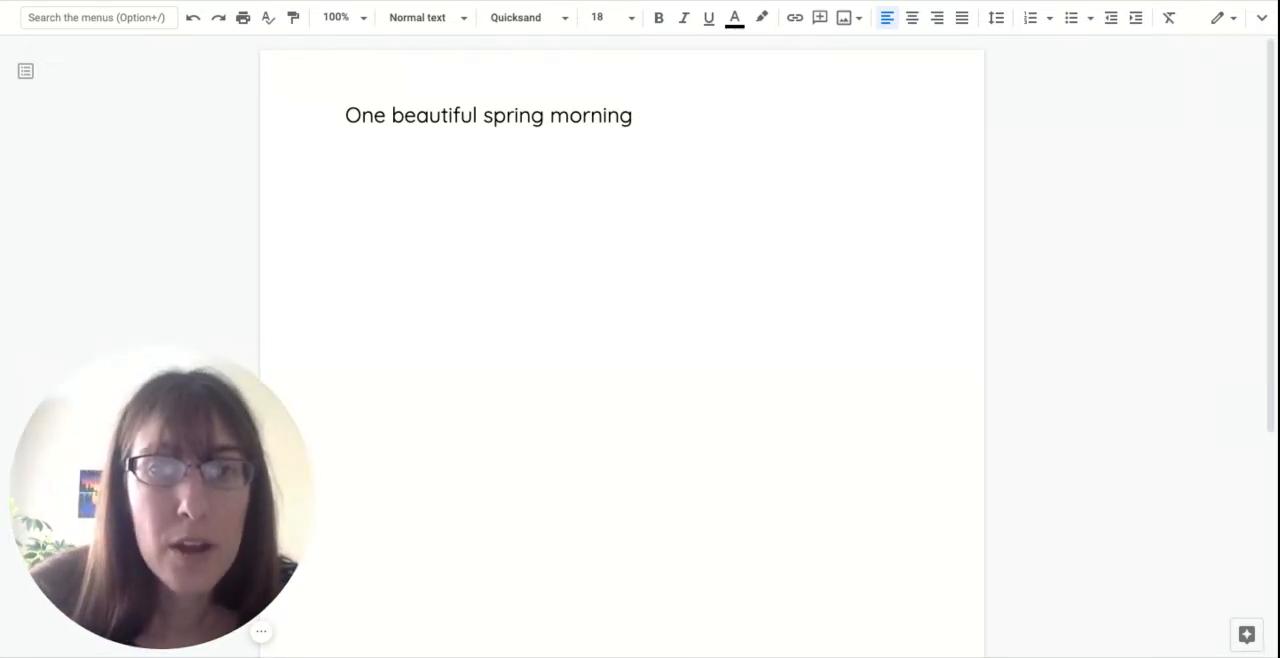
type(", my firn")
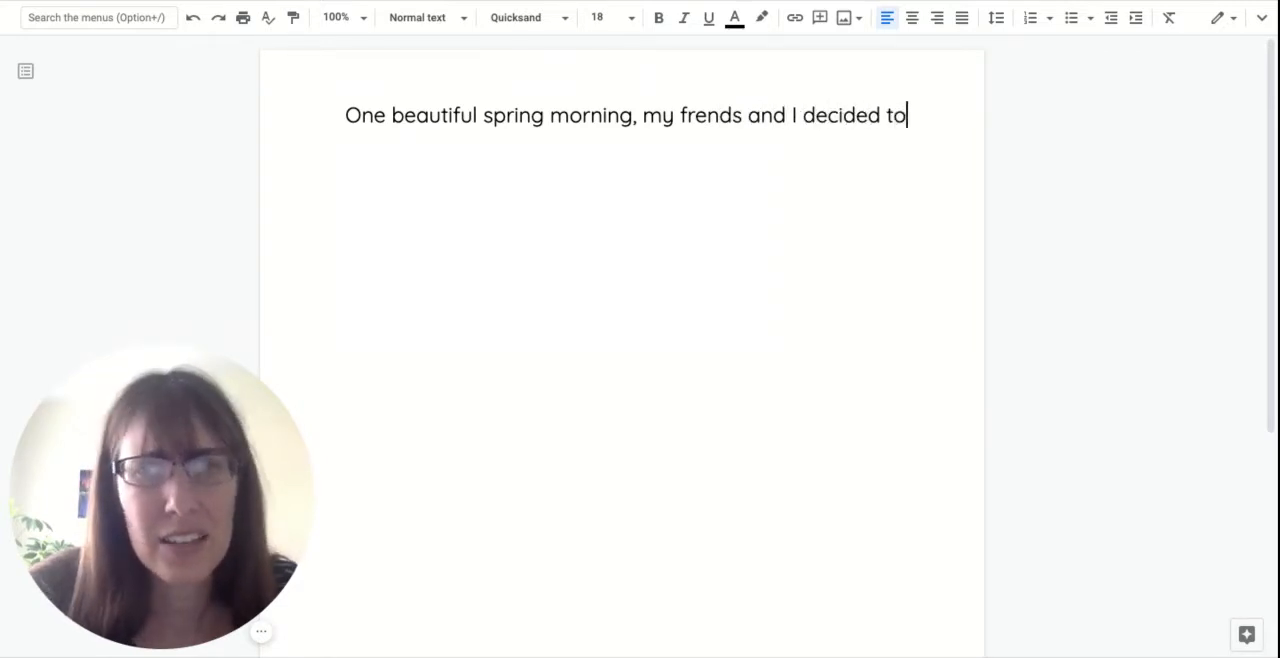
type("go")
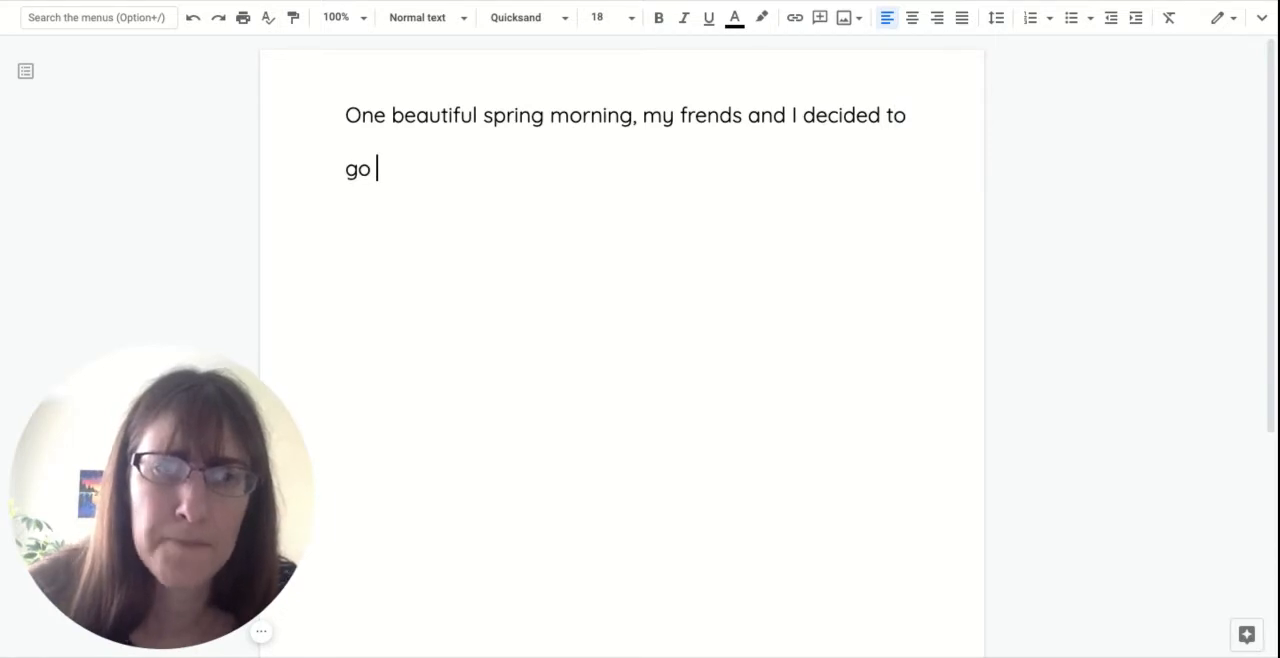
type("canoein")
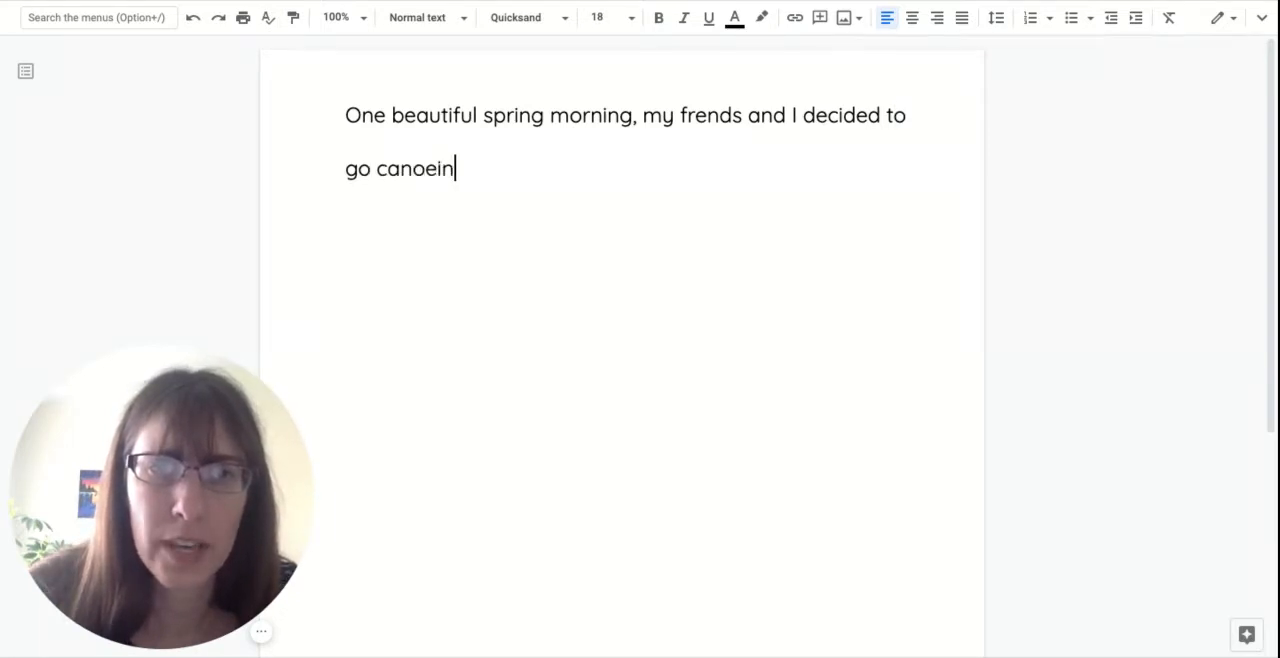
type("g.")
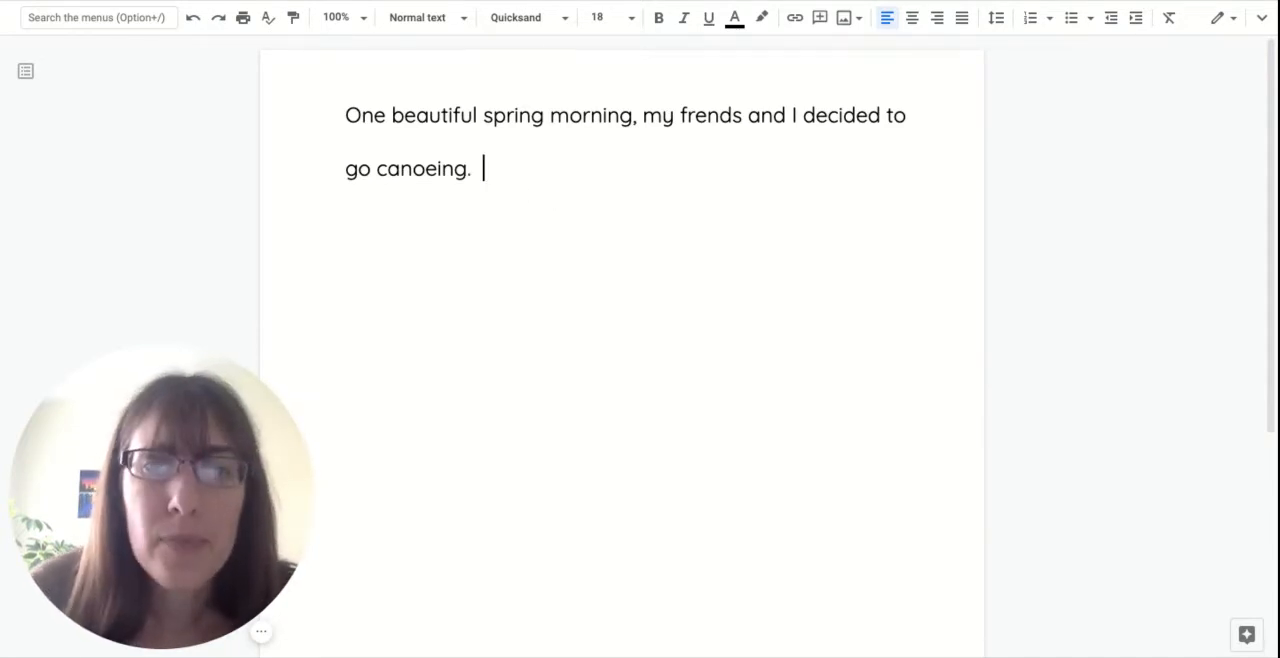
Step: Begin the second sentence: "We arrived at the James River"
type("We a")
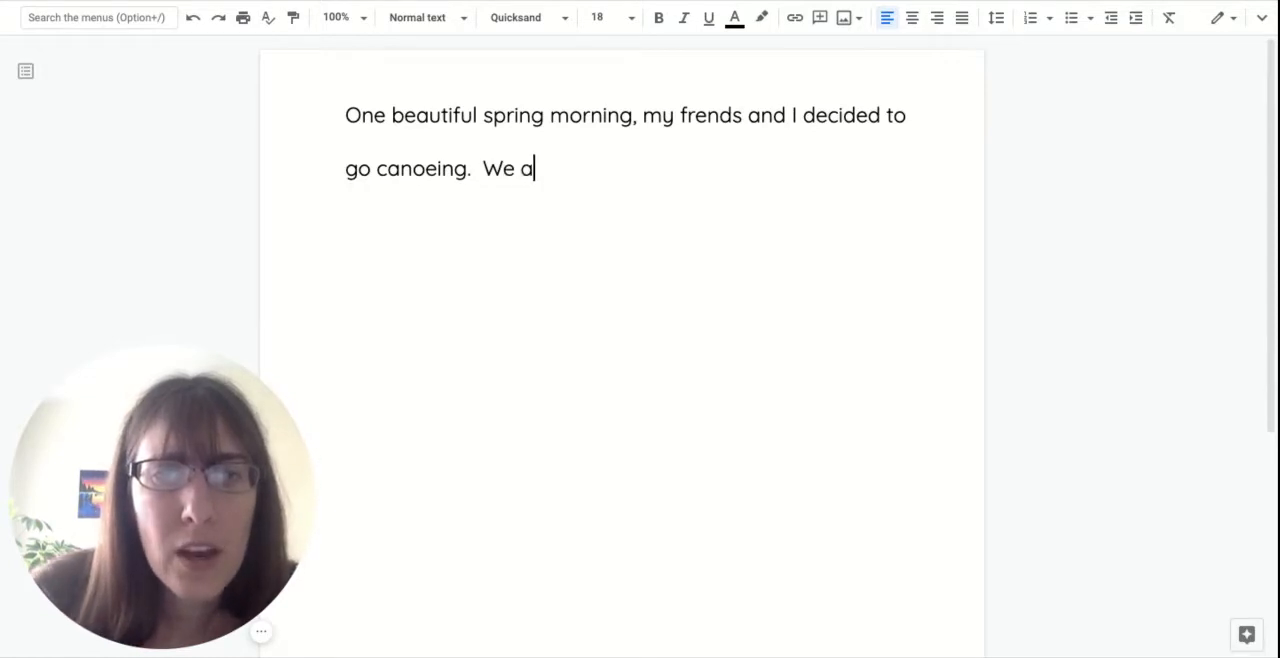
type("rrived ath")
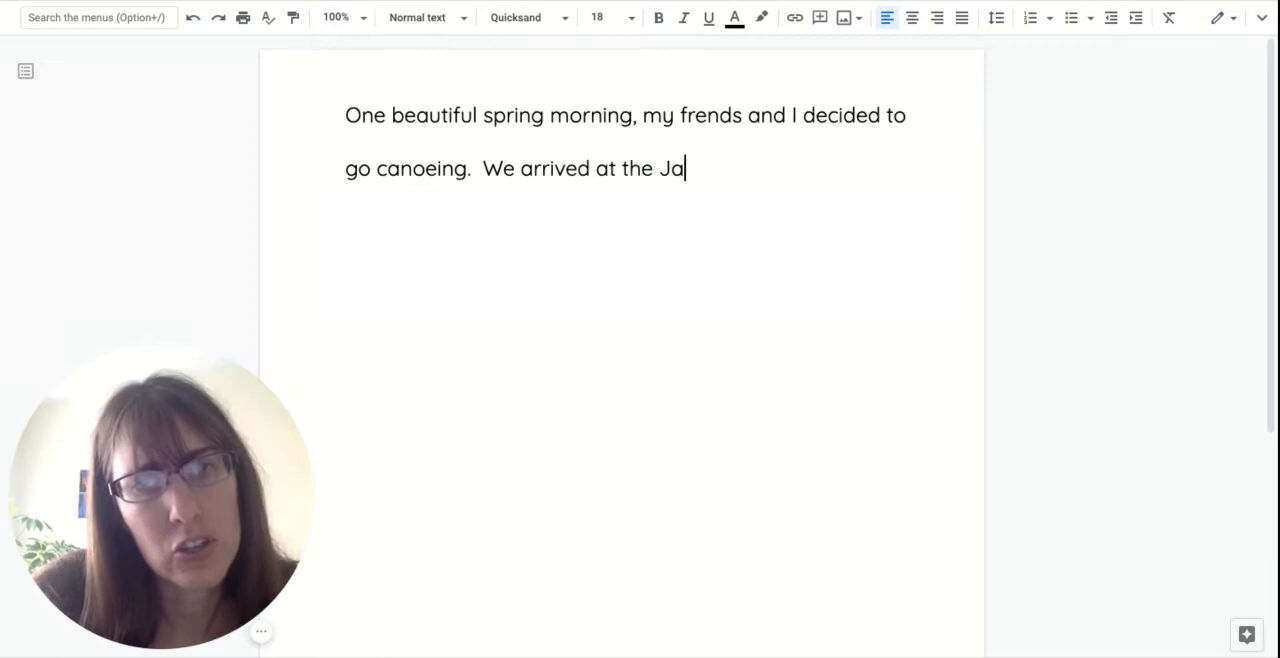
type("mes")
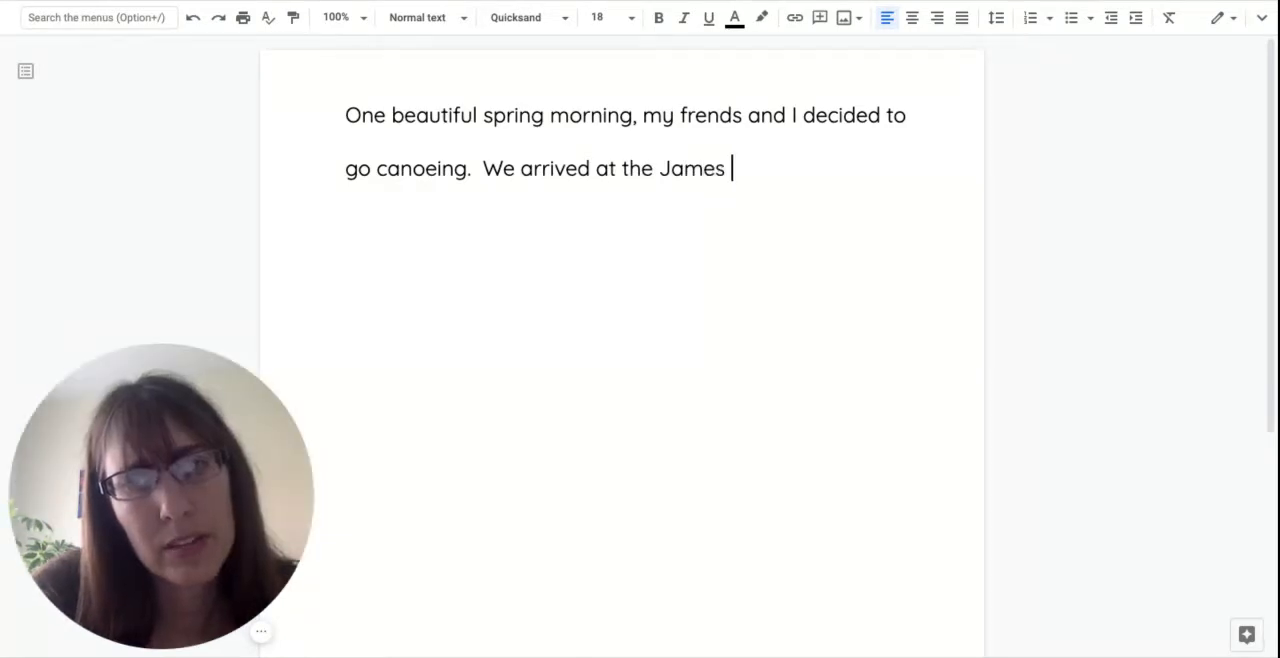
type("River")
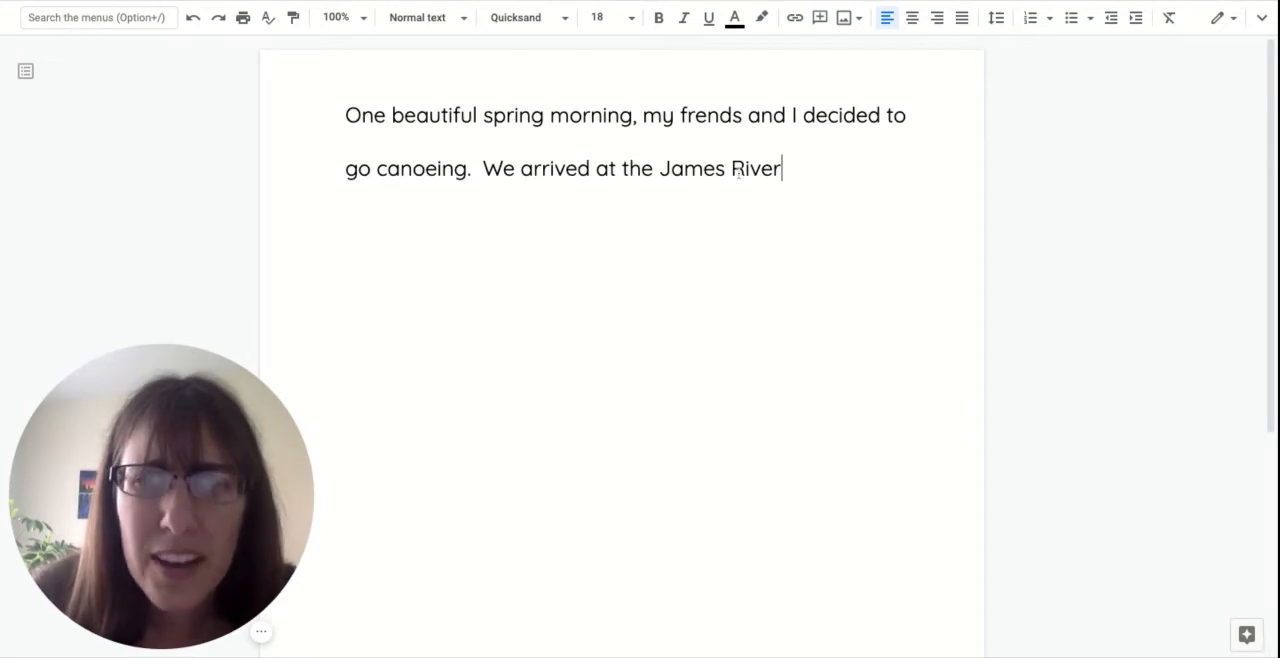
Step: Underline the misspelled word "frends" and return the cursor to the end of the text
double_click(706, 116)
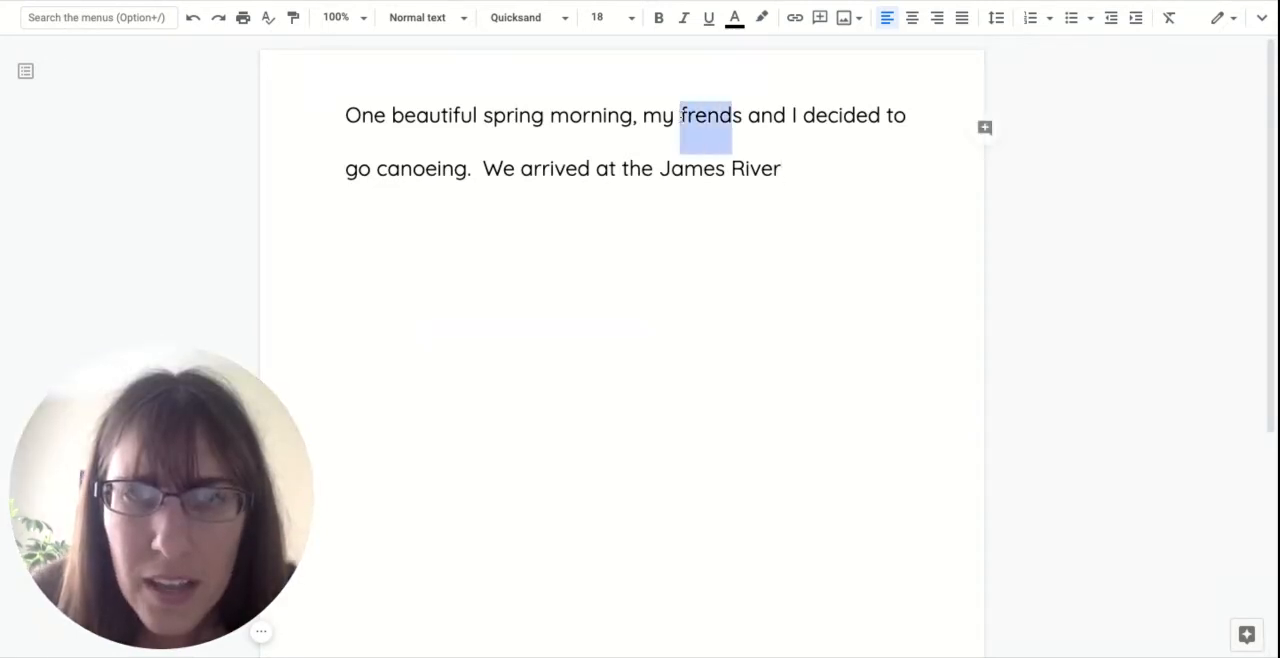
mouse_move(708, 16)
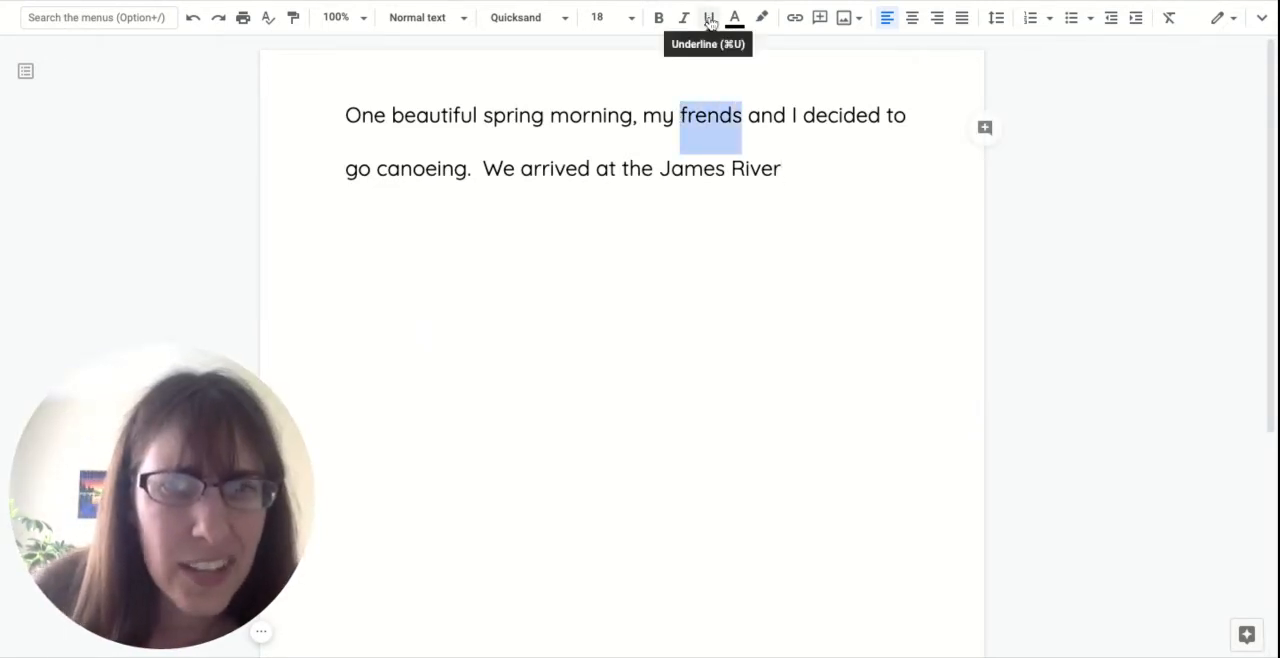
left_click(708, 16)
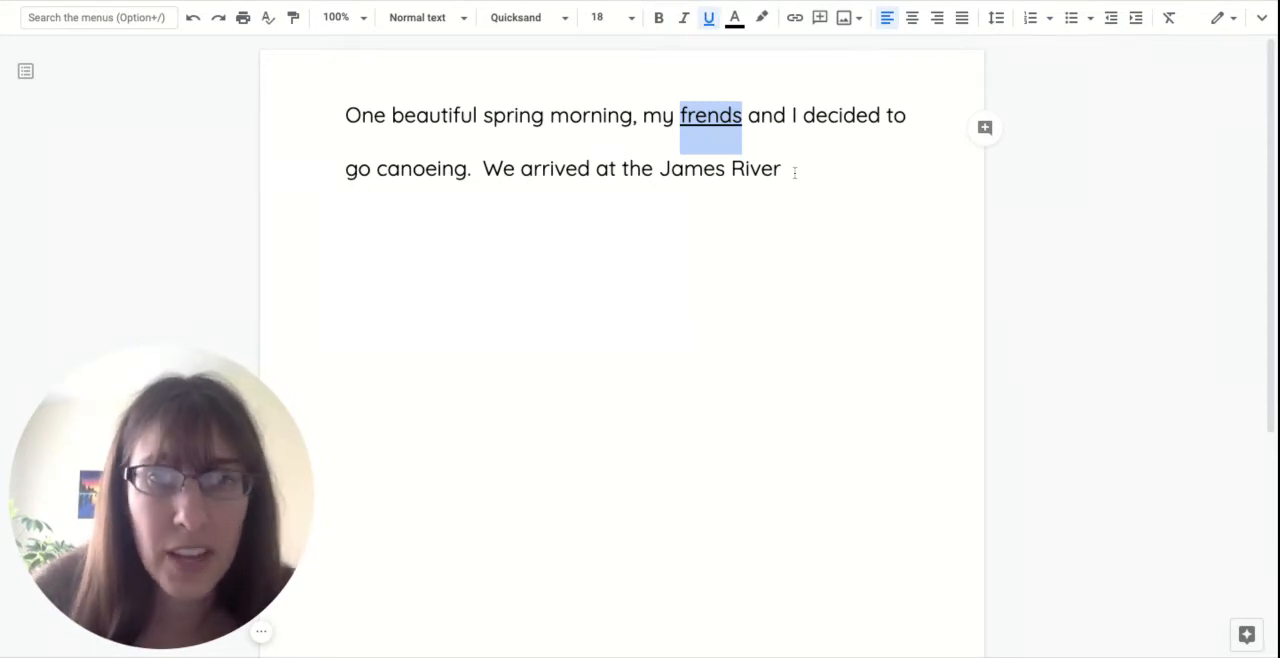
left_click(784, 168)
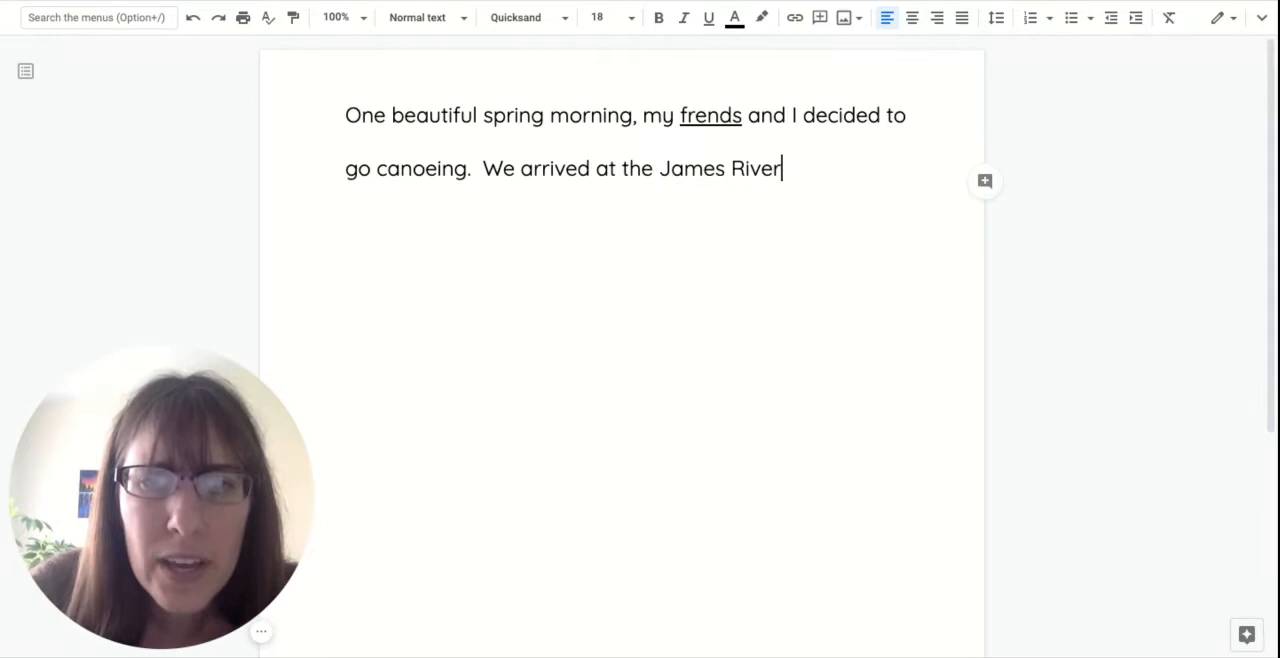
Step: End the second sentence with "early on a Saturday.", removing the stray word "morning"
type("e")
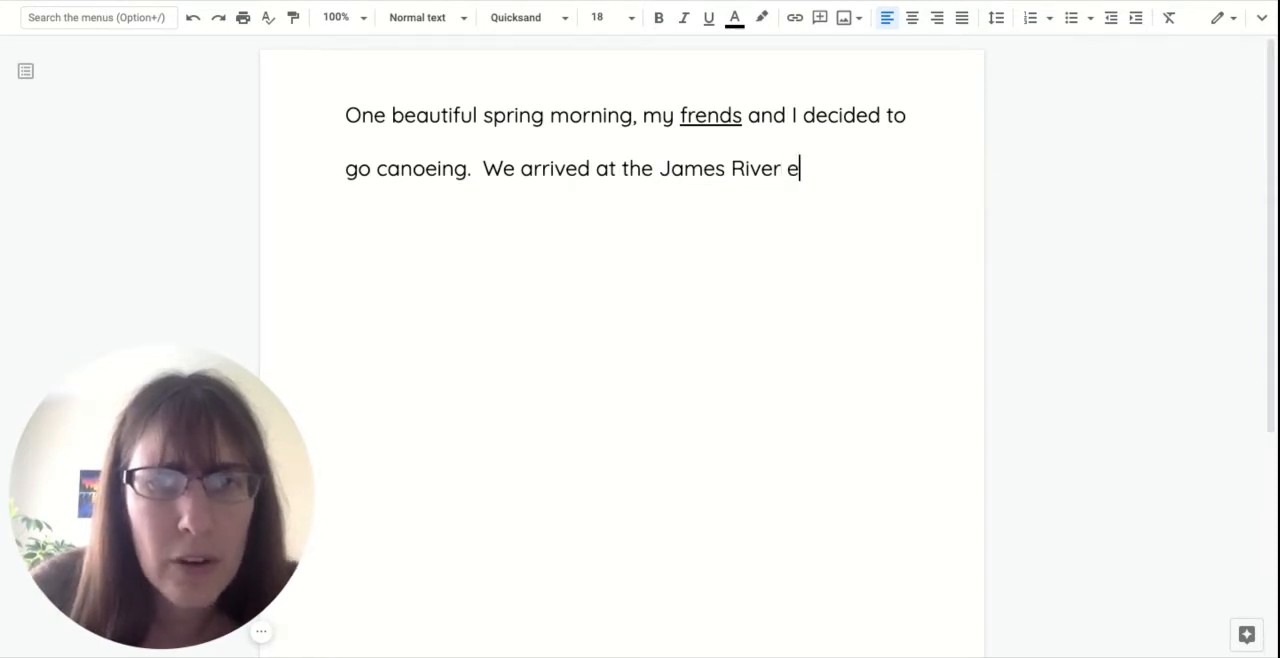
type("arly one S")
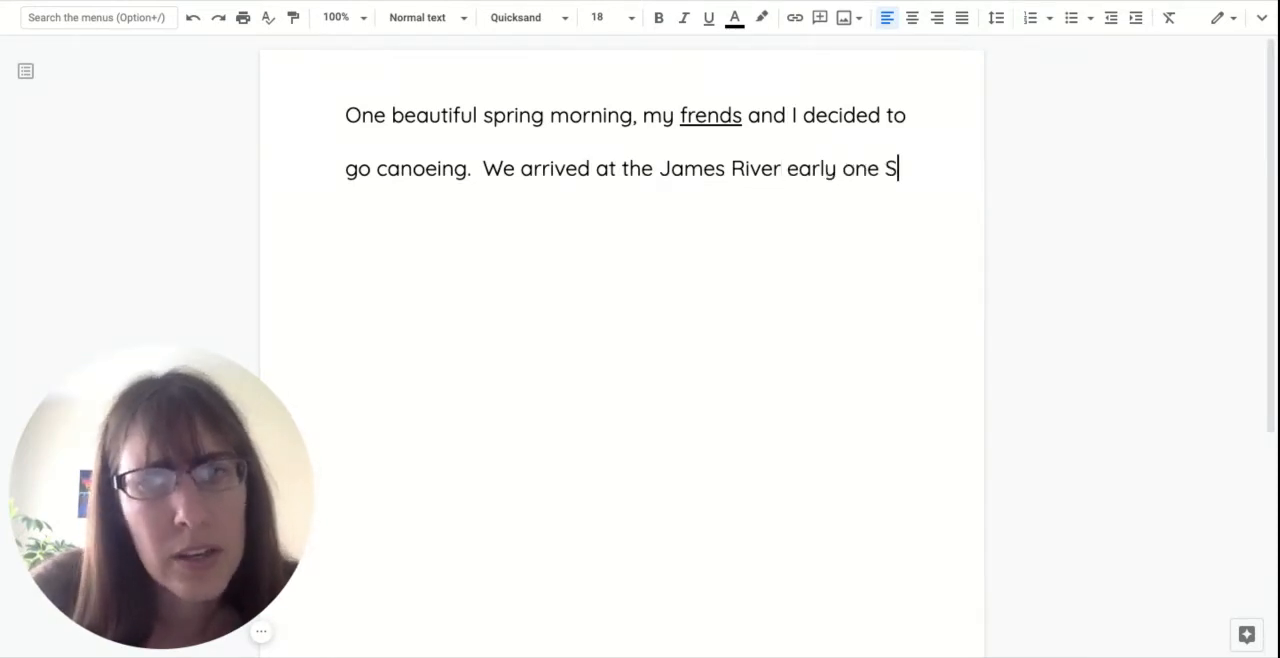
type("aturdsa")
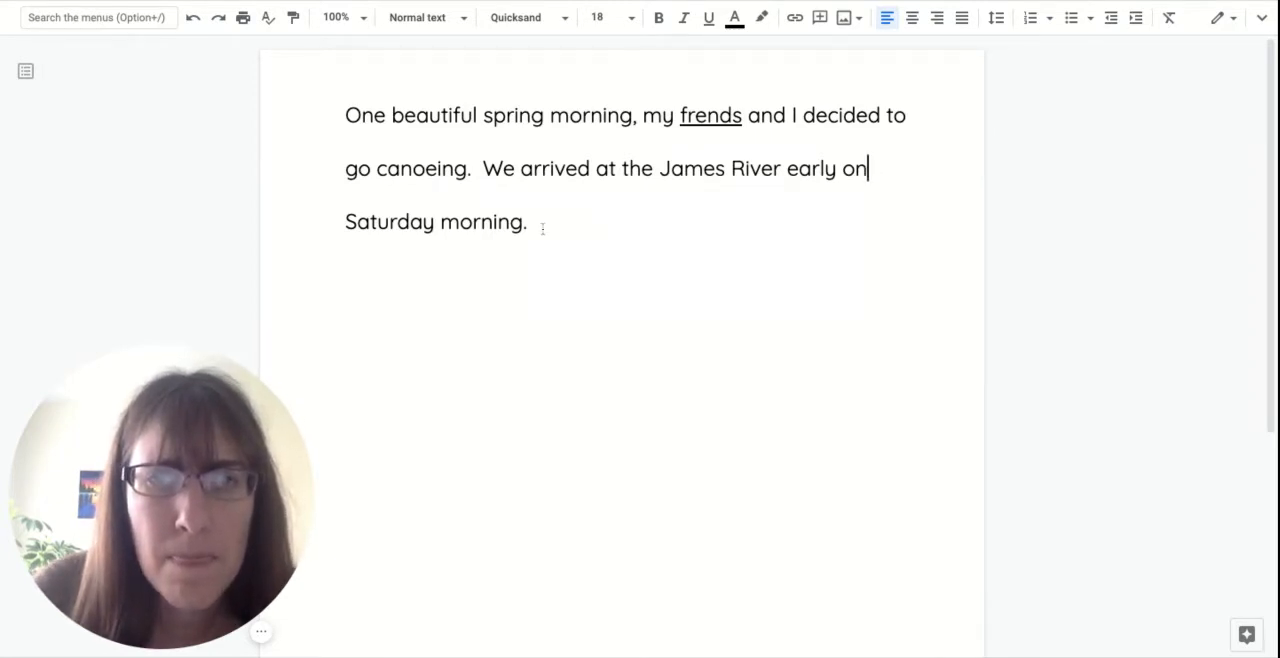
type("a")
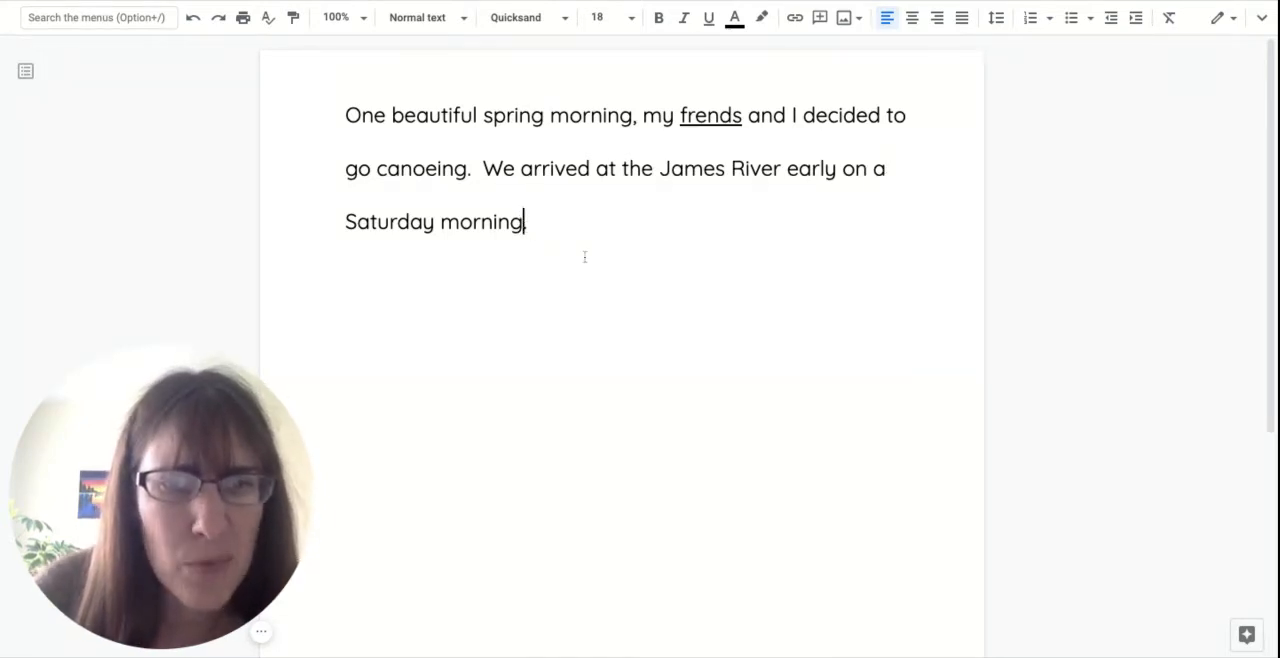
key("Backspace")
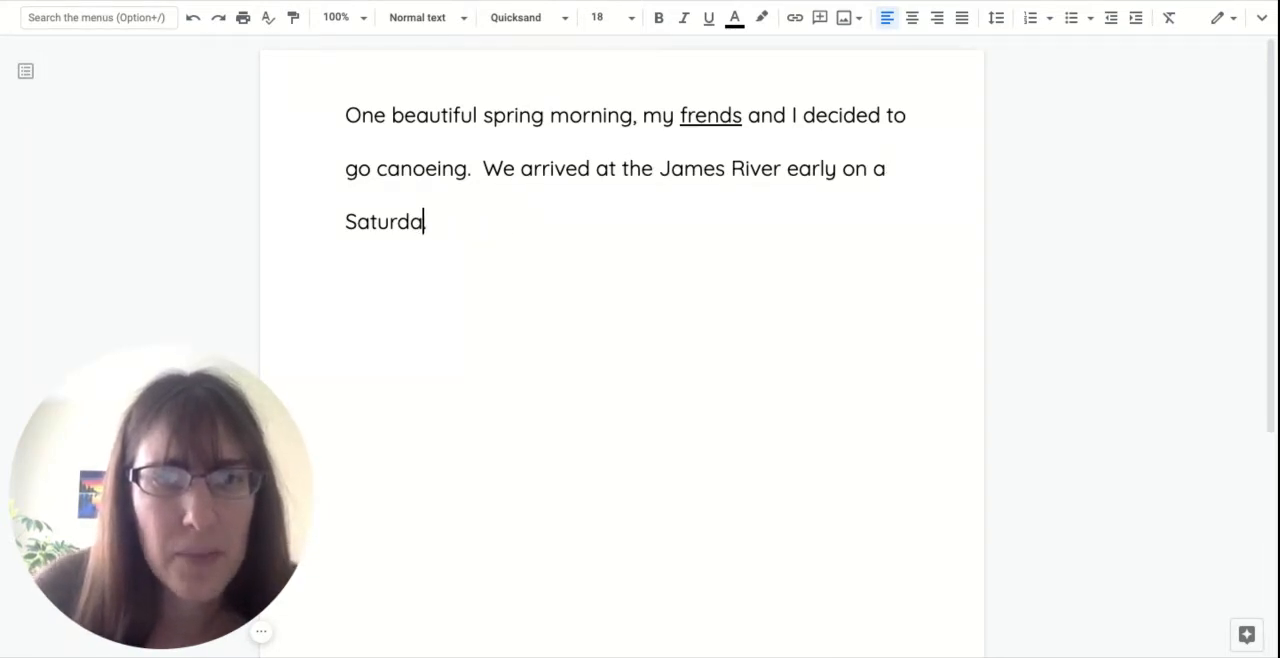
type("y")
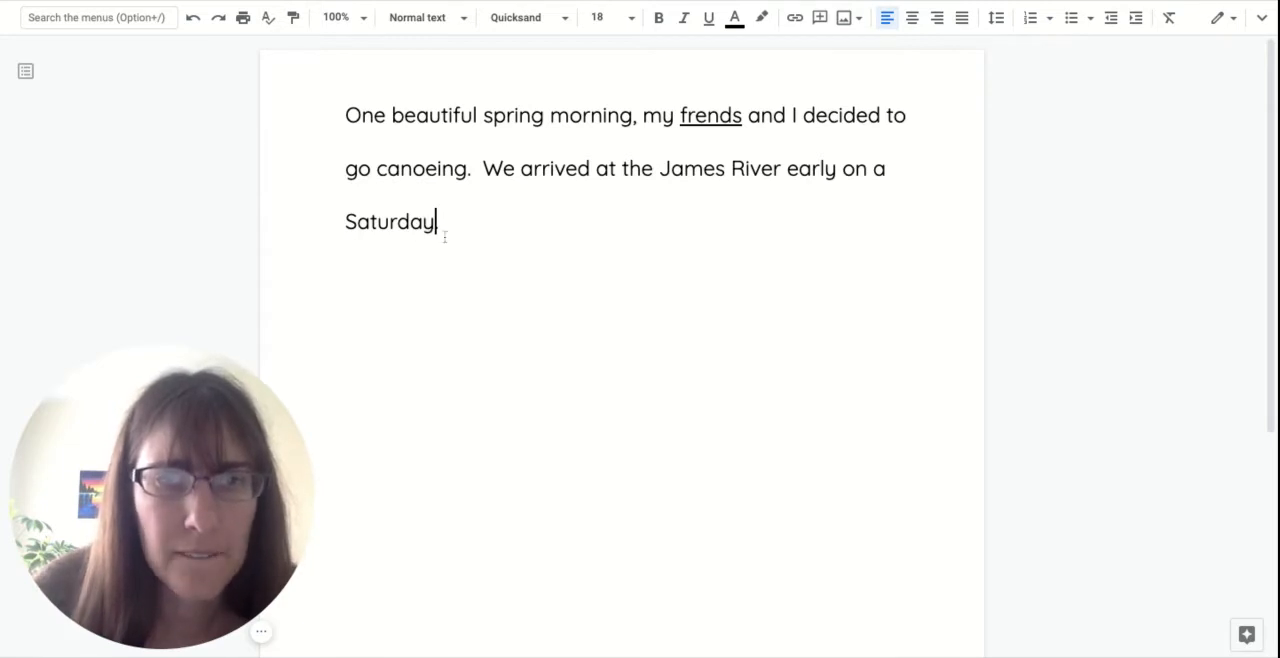
type(".")
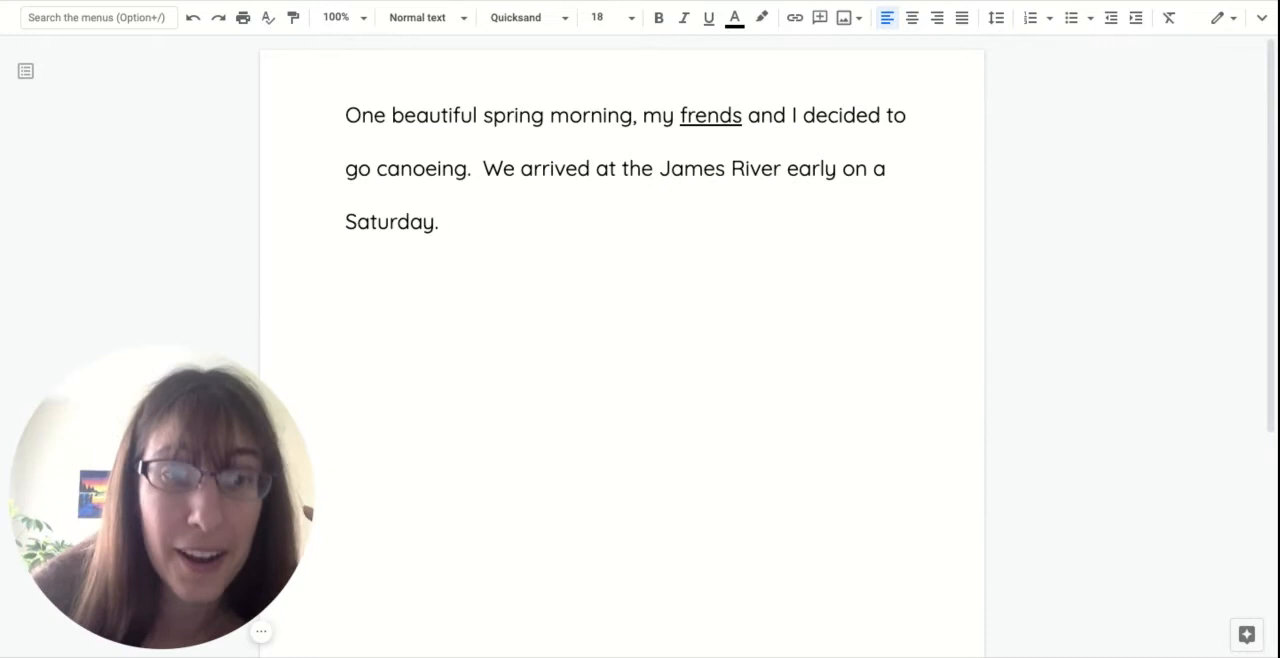
left_click(448, 220)
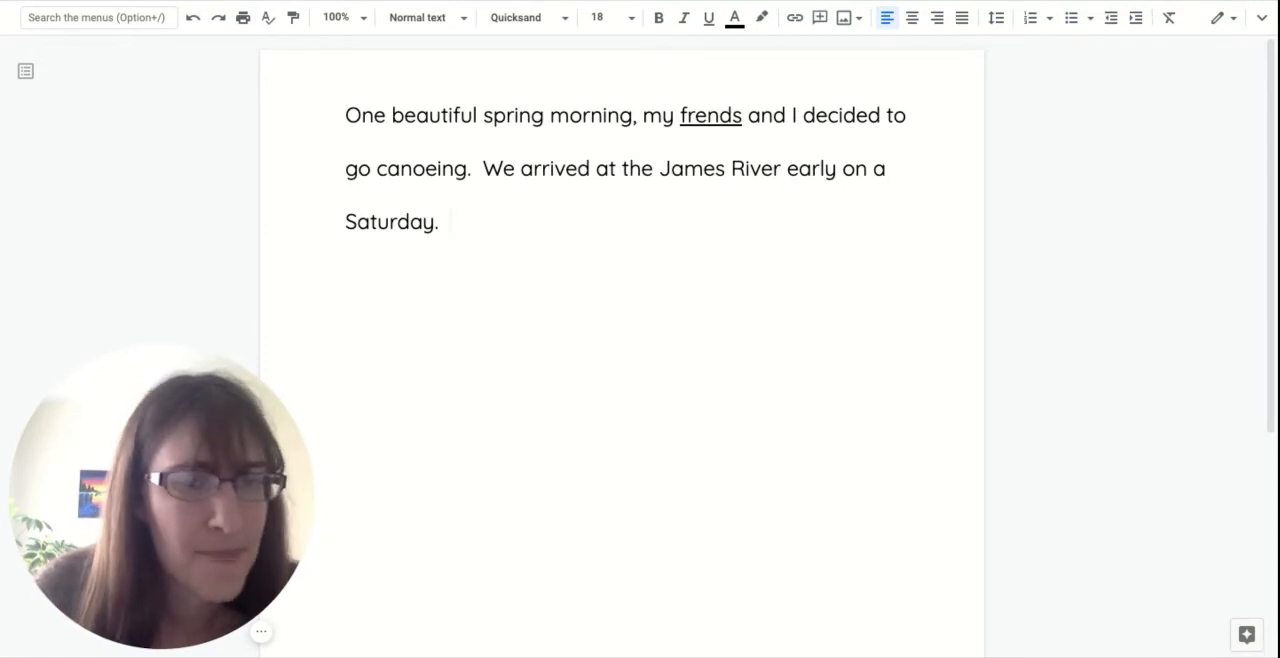
Step: Write the third sentence: "The river had many tall, tall trees along the ege"
type("THe")
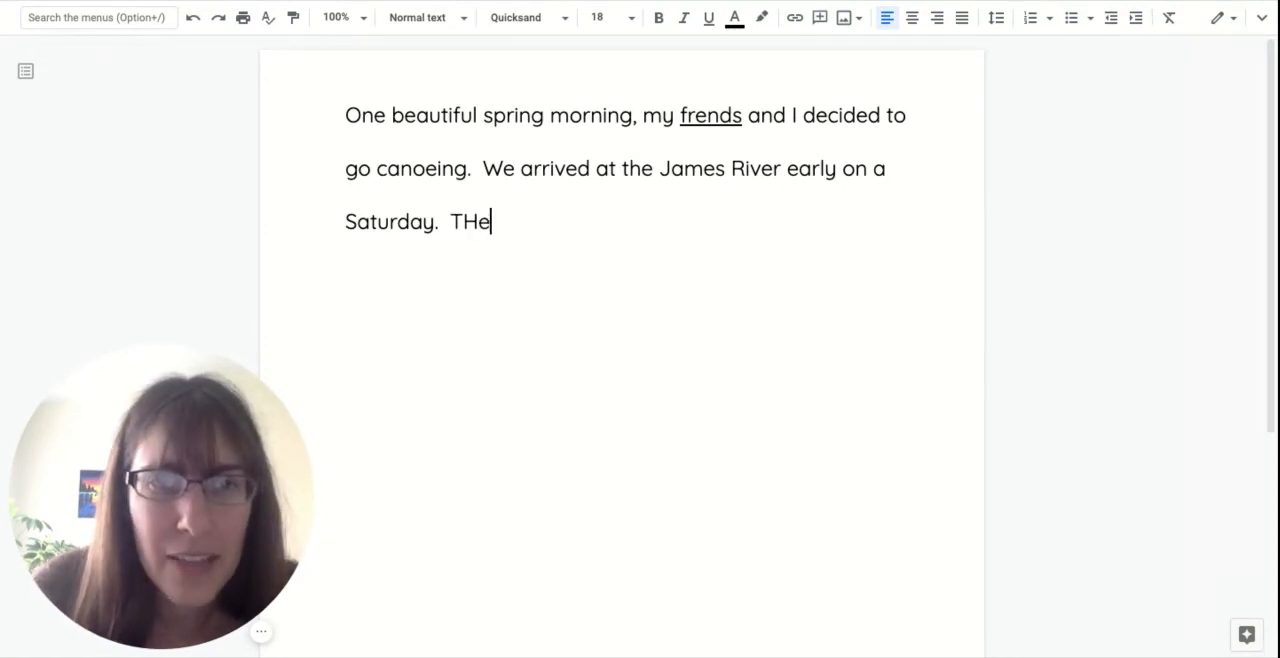
type("he river had")
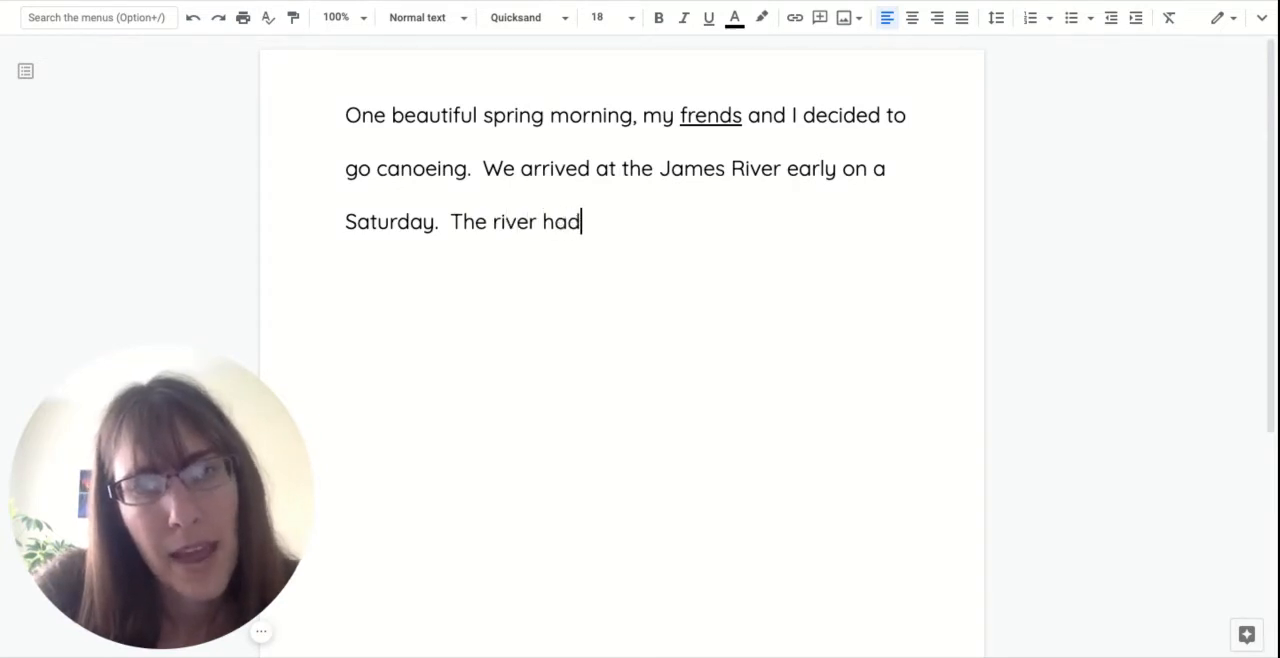
type("many tall")
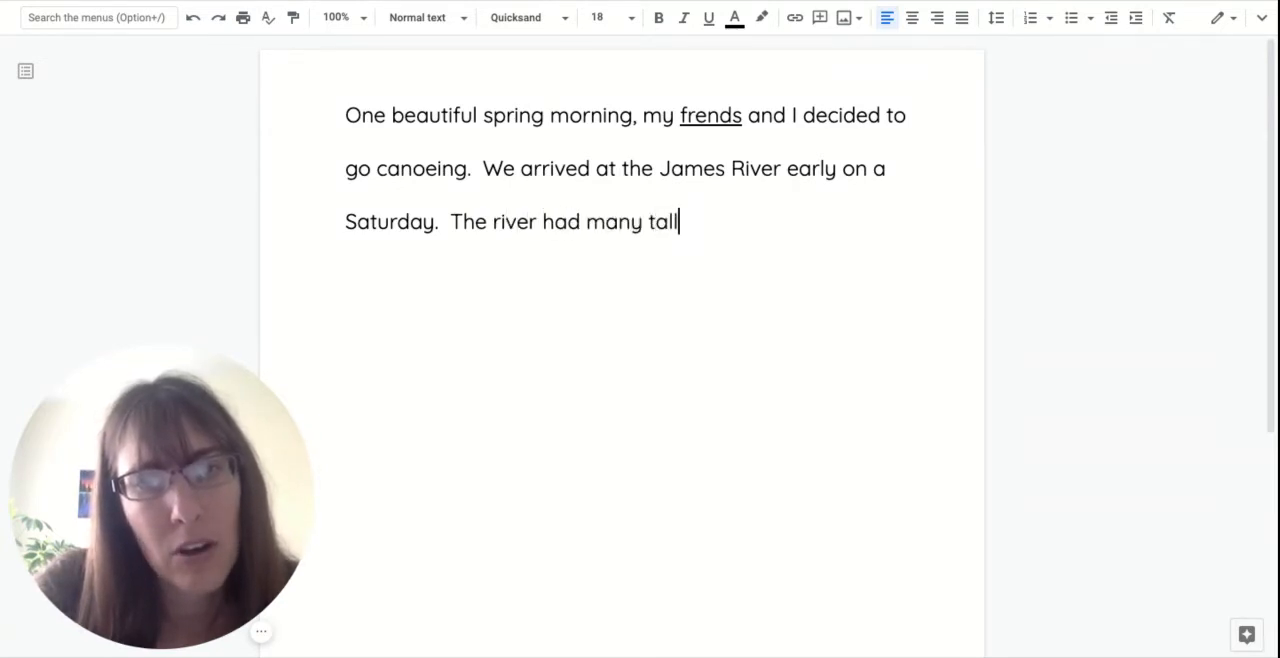
type(", tall")
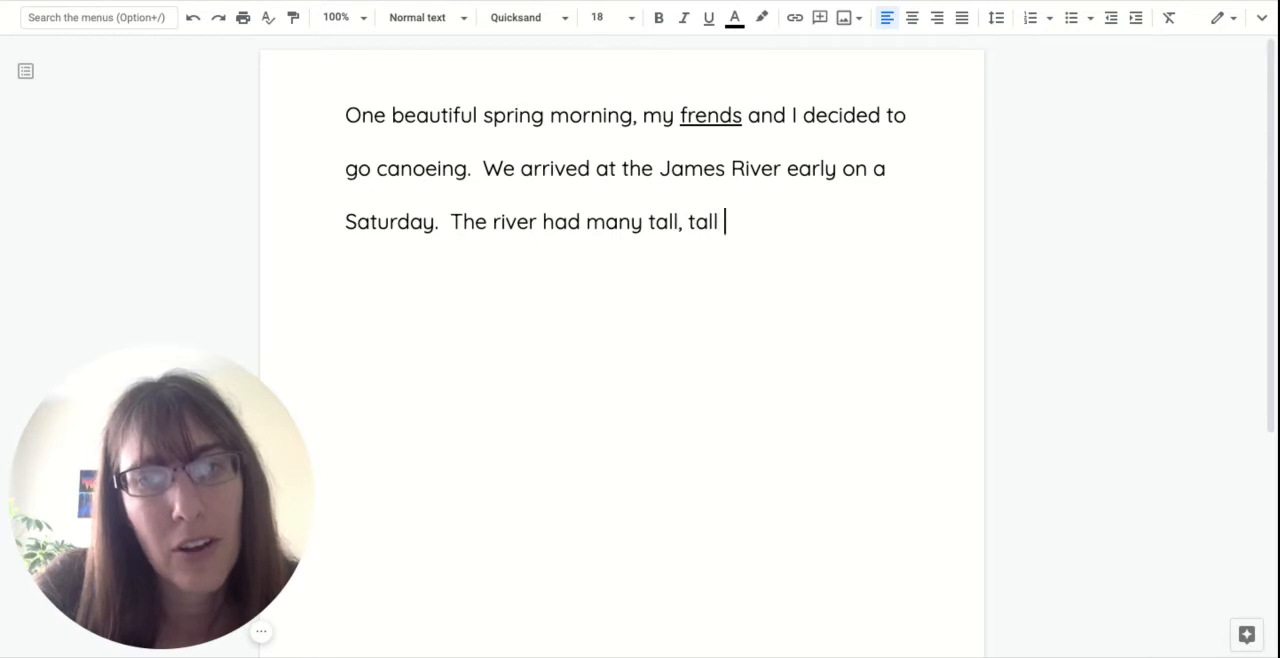
type("trees")
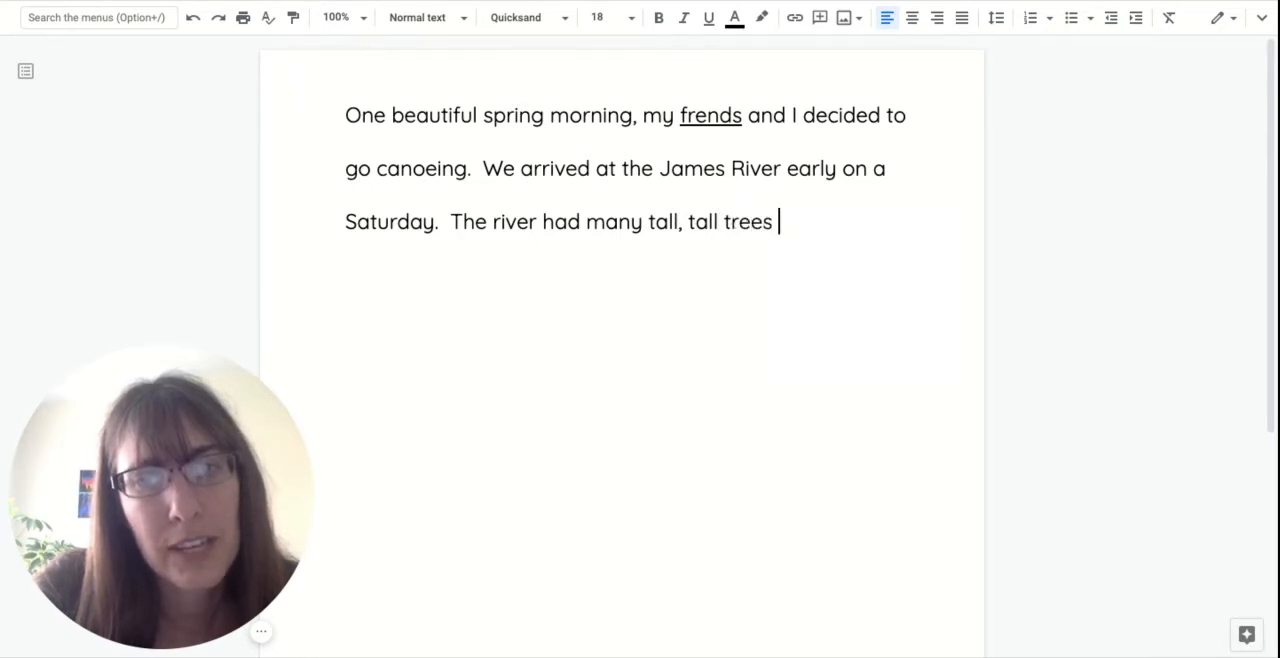
type("along the")
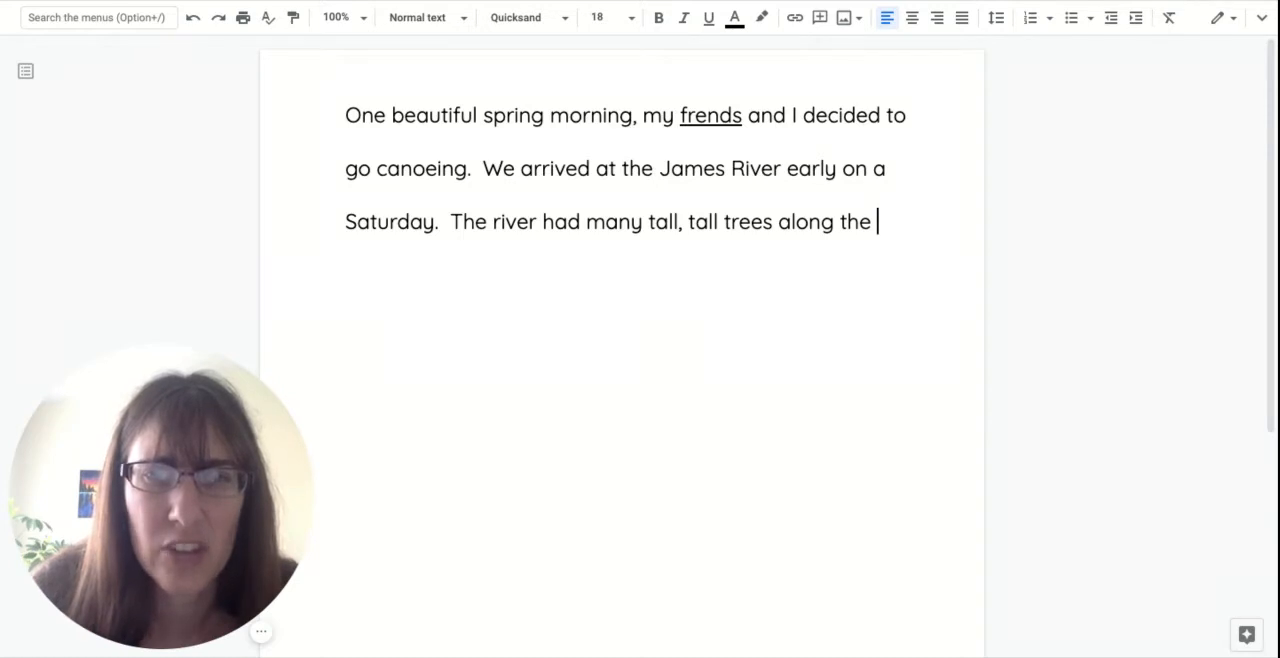
type("e")
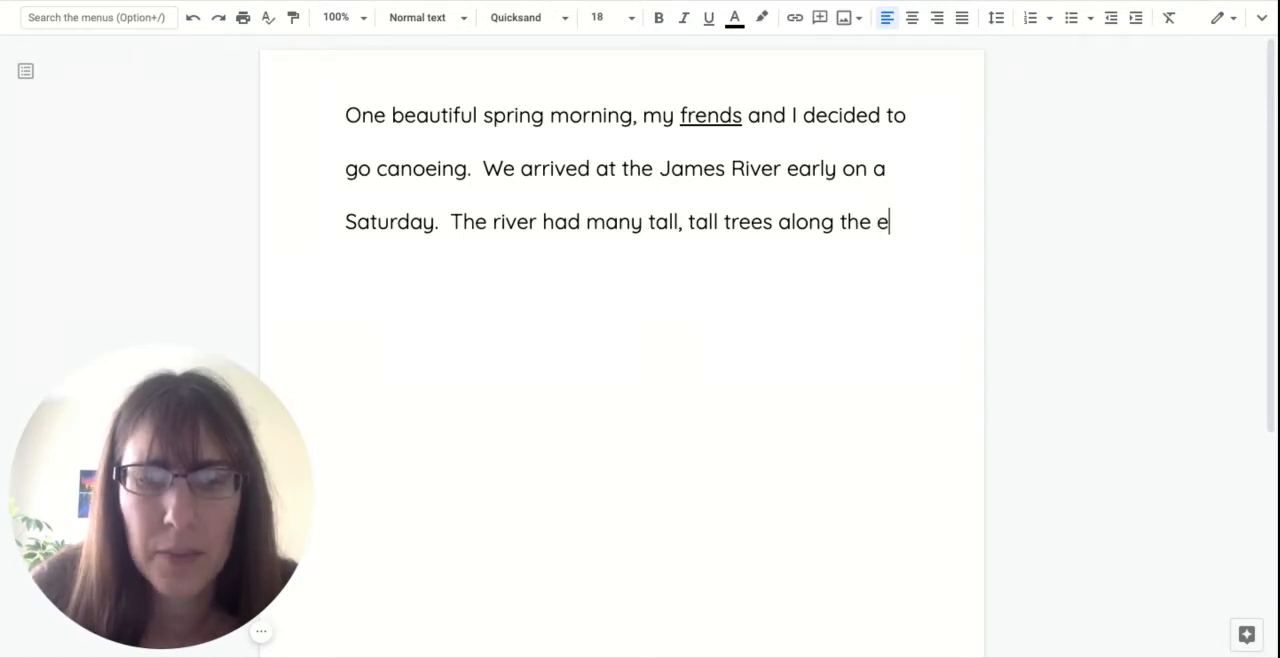
type("ge")
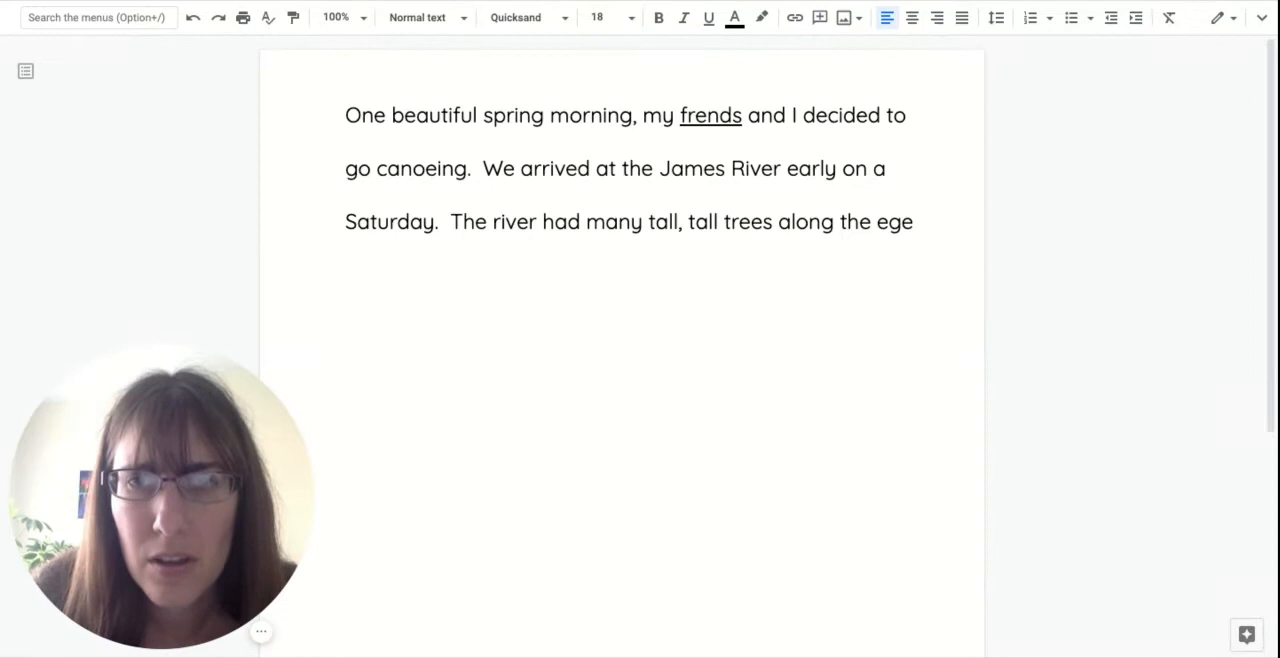
Step: Underline the misspelled word "ege" and close the sentence with a period
double_click(888, 220)
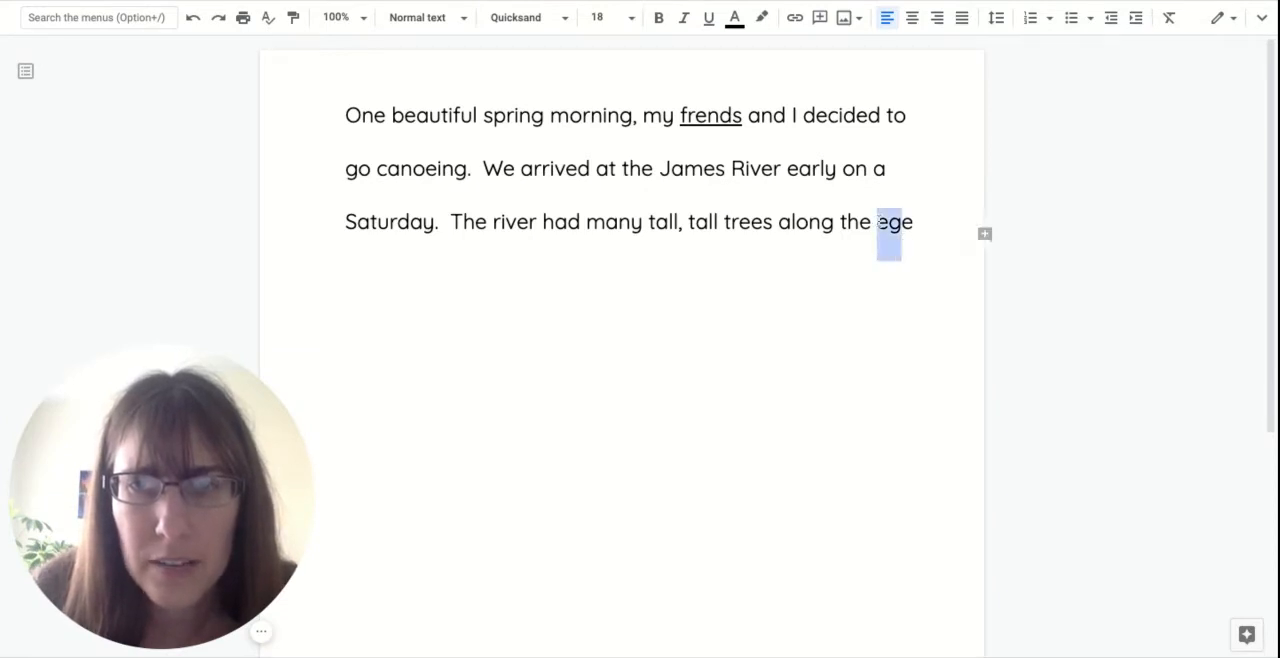
left_click(708, 16)
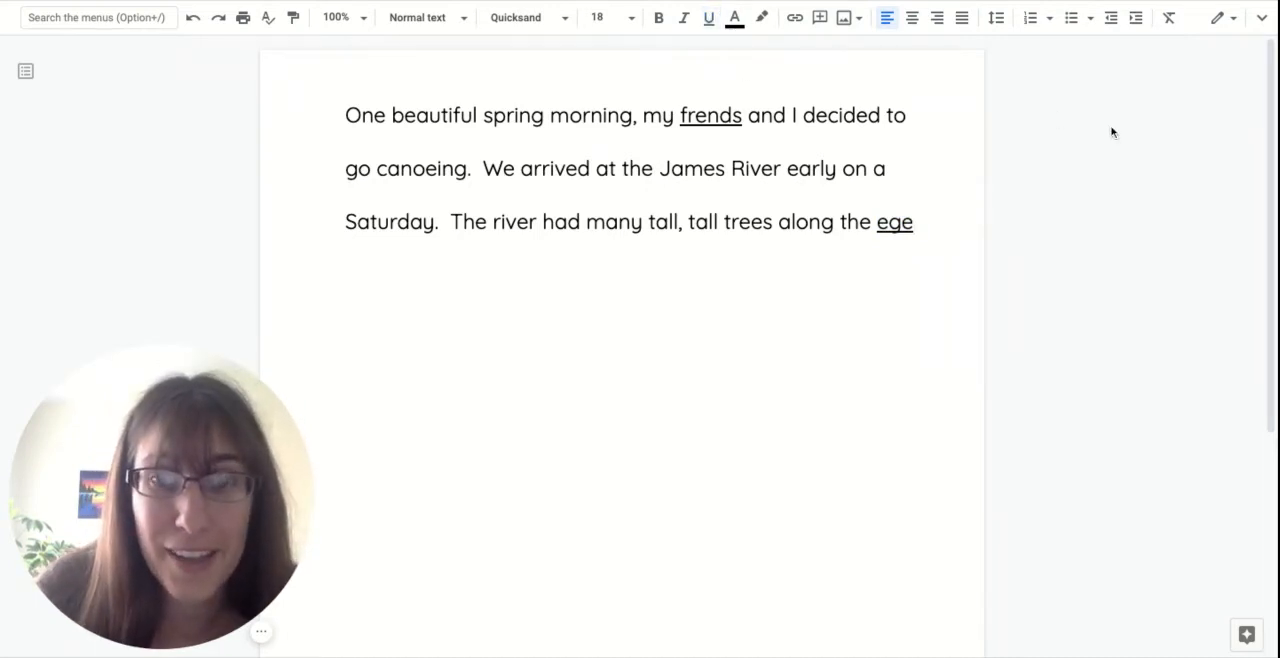
type(".")
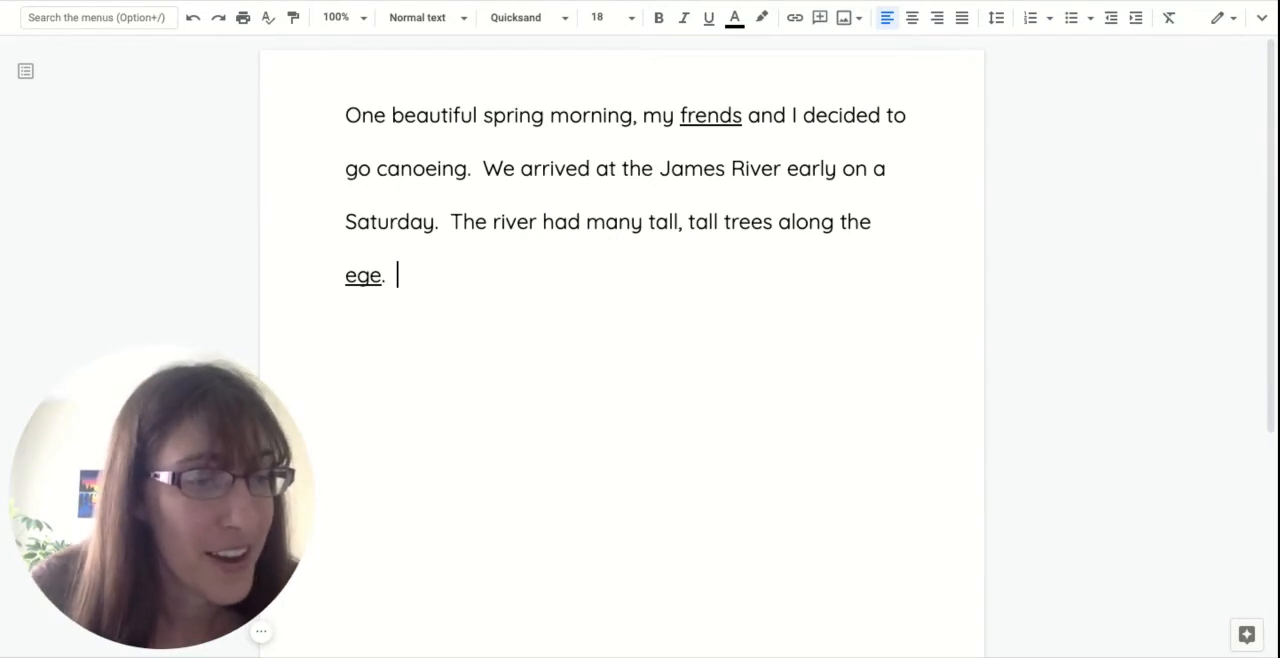
Step: Write "My frend Kofi and I were in a canoe together", correcting the mistyped "coan" to "canoe"
type("M")
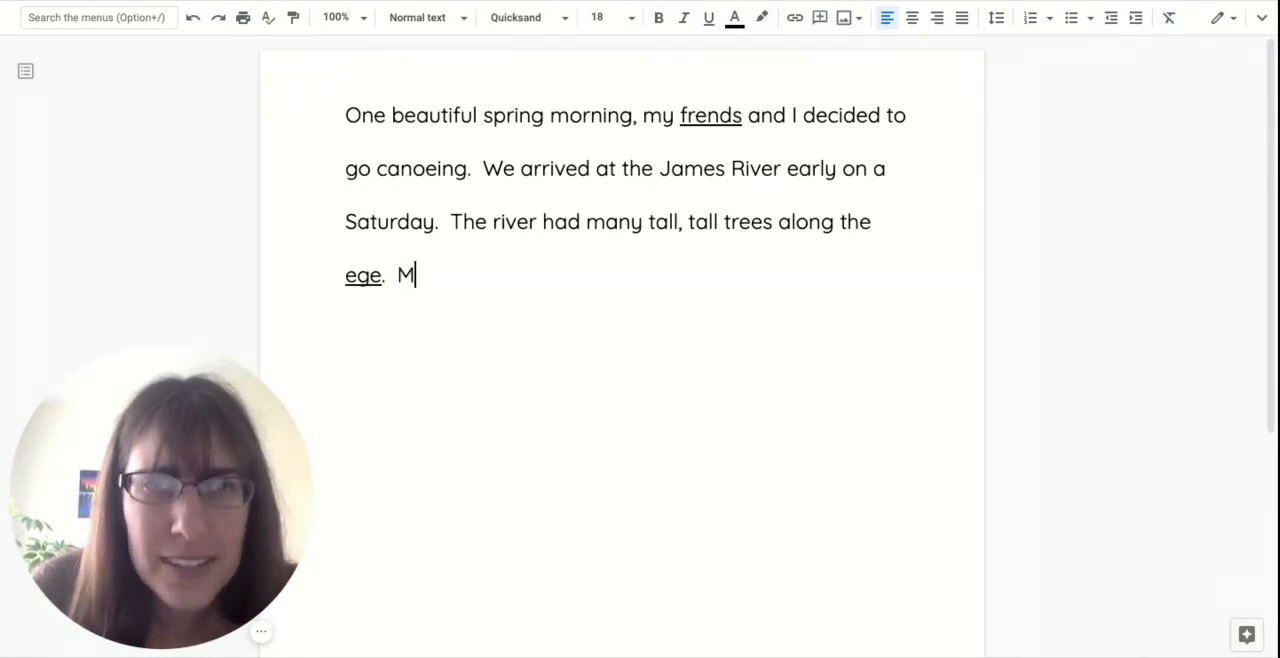
type("y frien")
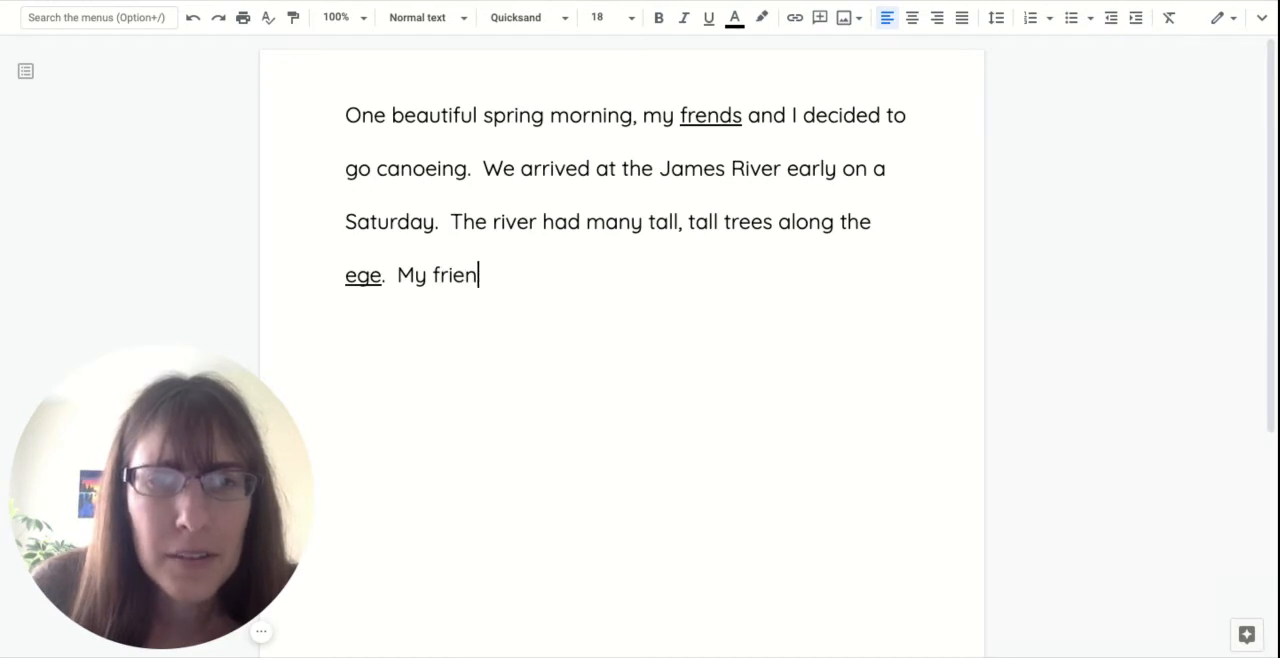
type("d")
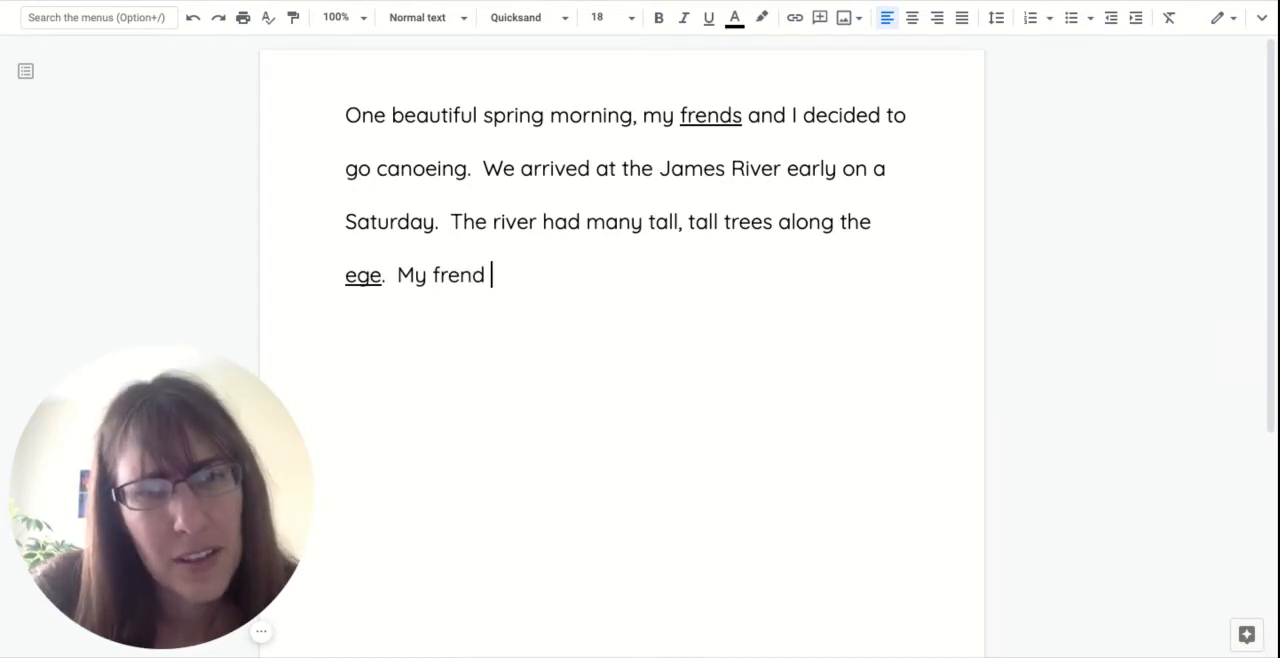
type("Kofi and I")
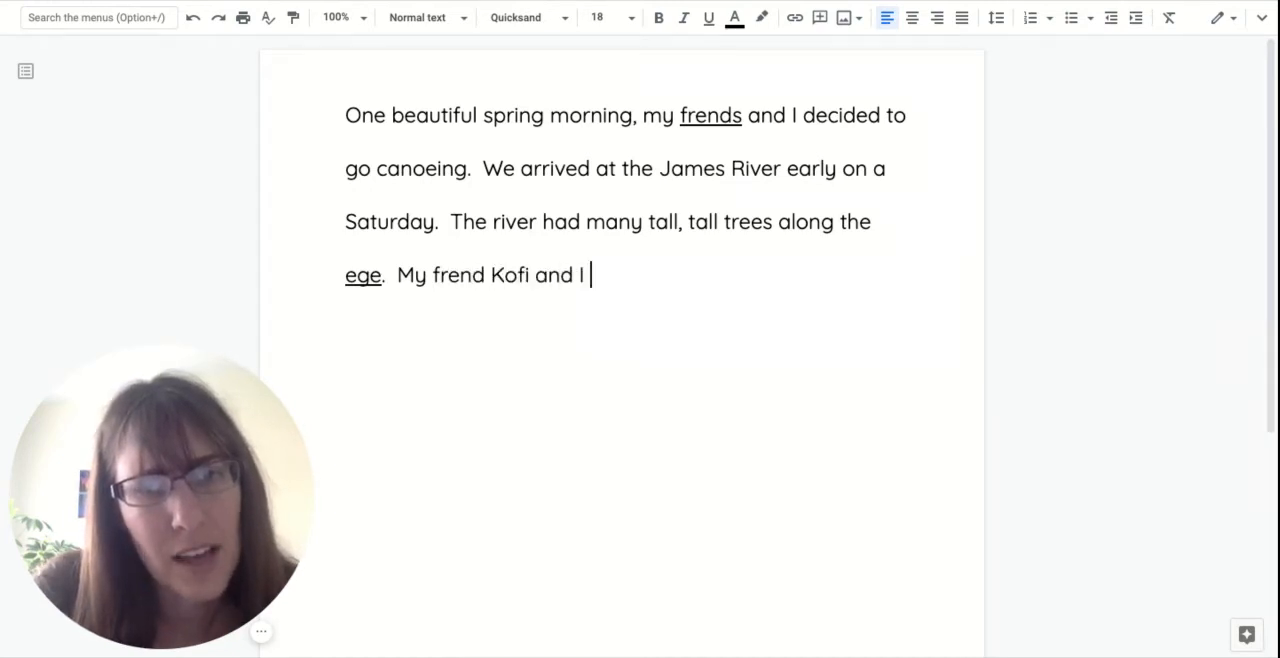
type("were in a coan")
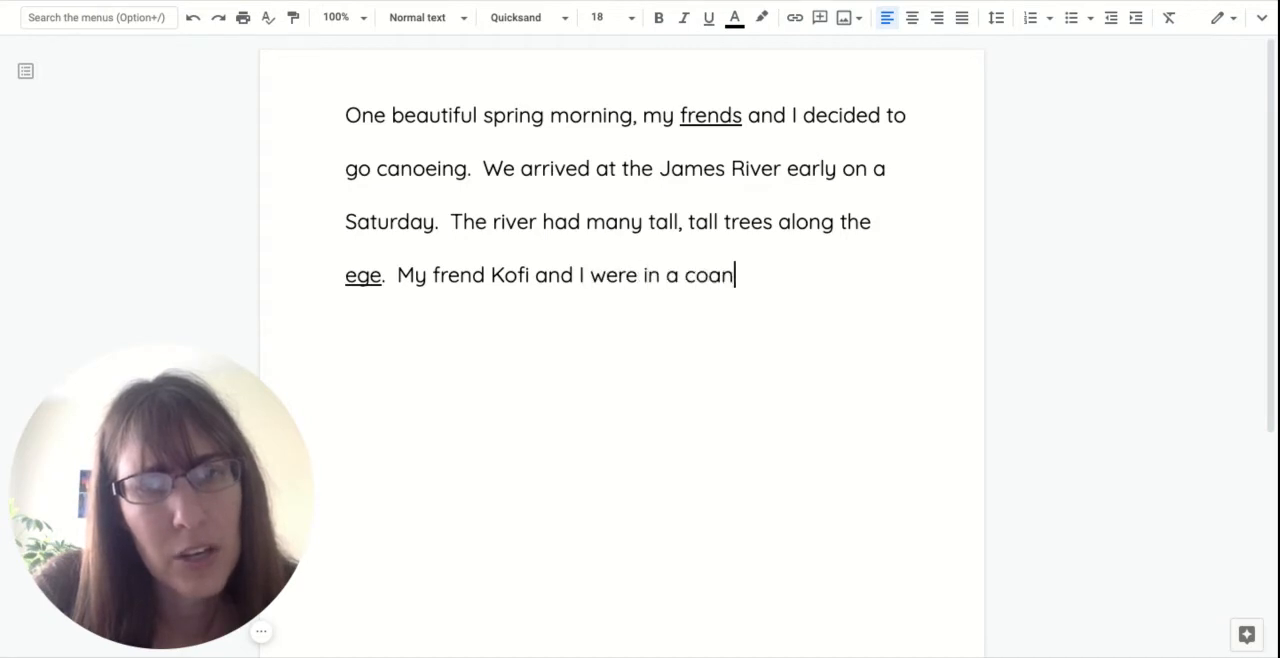
key("backspace")
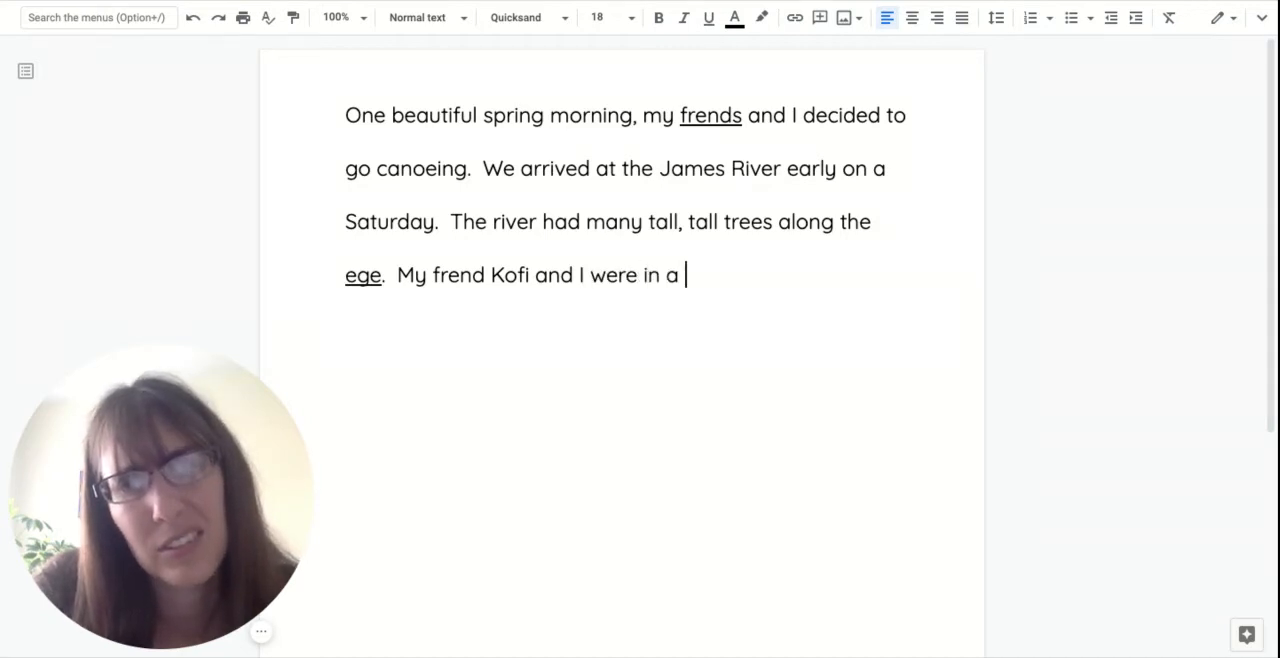
type("canoe")
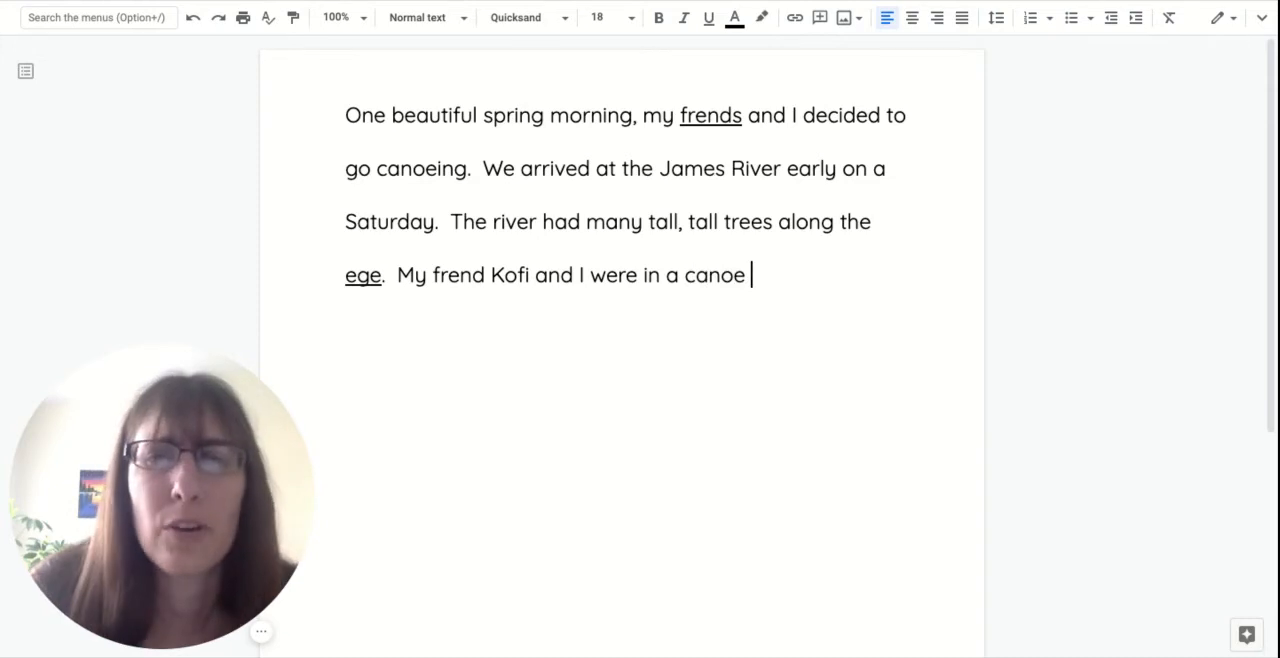
type("together.  I was")
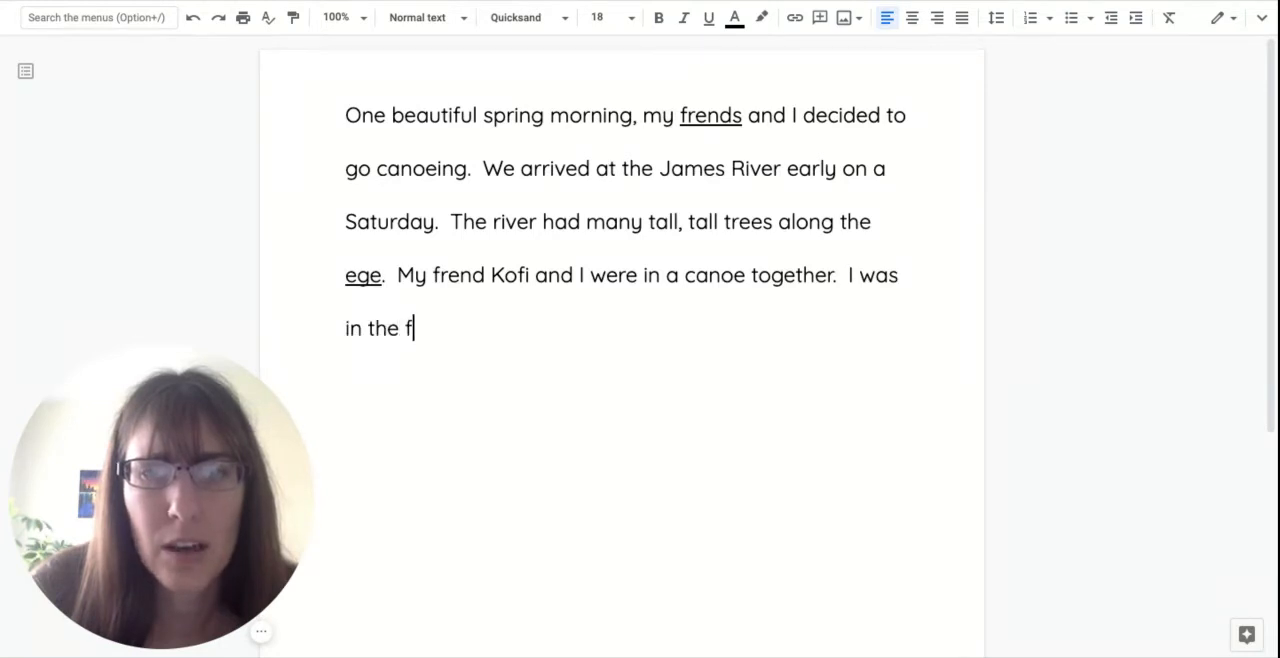
Step: Complete the sentence "I was in the front."
type("ront.  we")
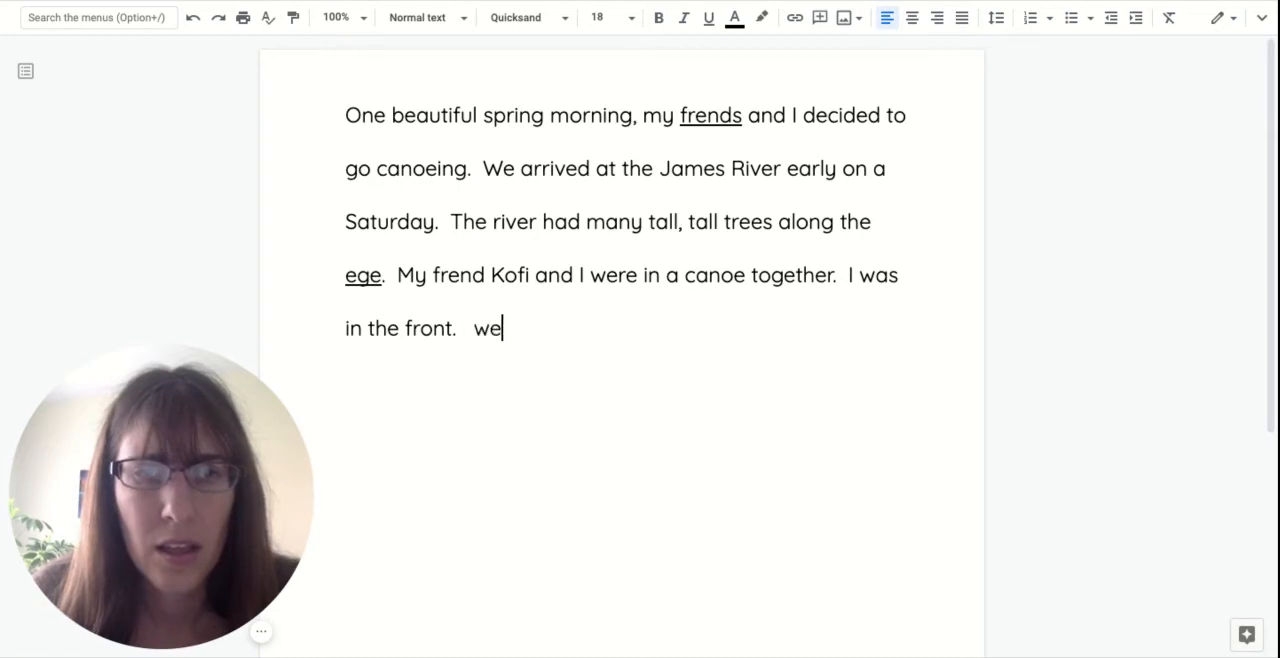
Step: Write "We all started to get hungree" and underline the misspelled "hungree"
type("We all started to get h")
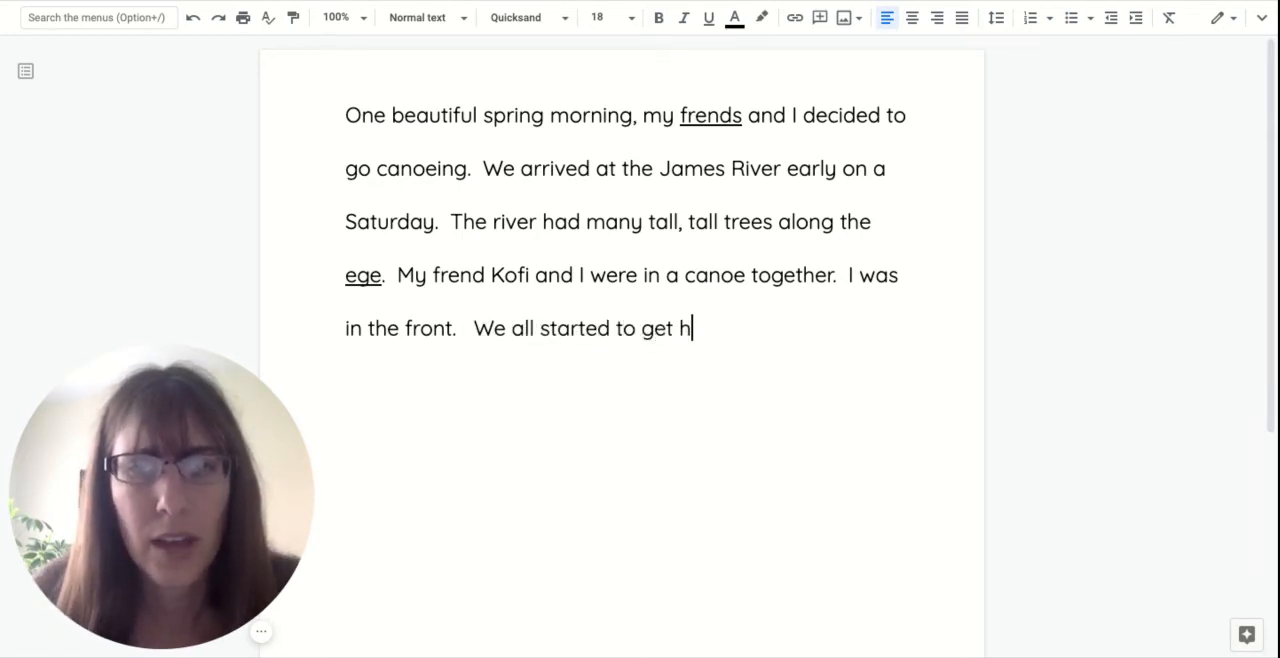
type("unr")
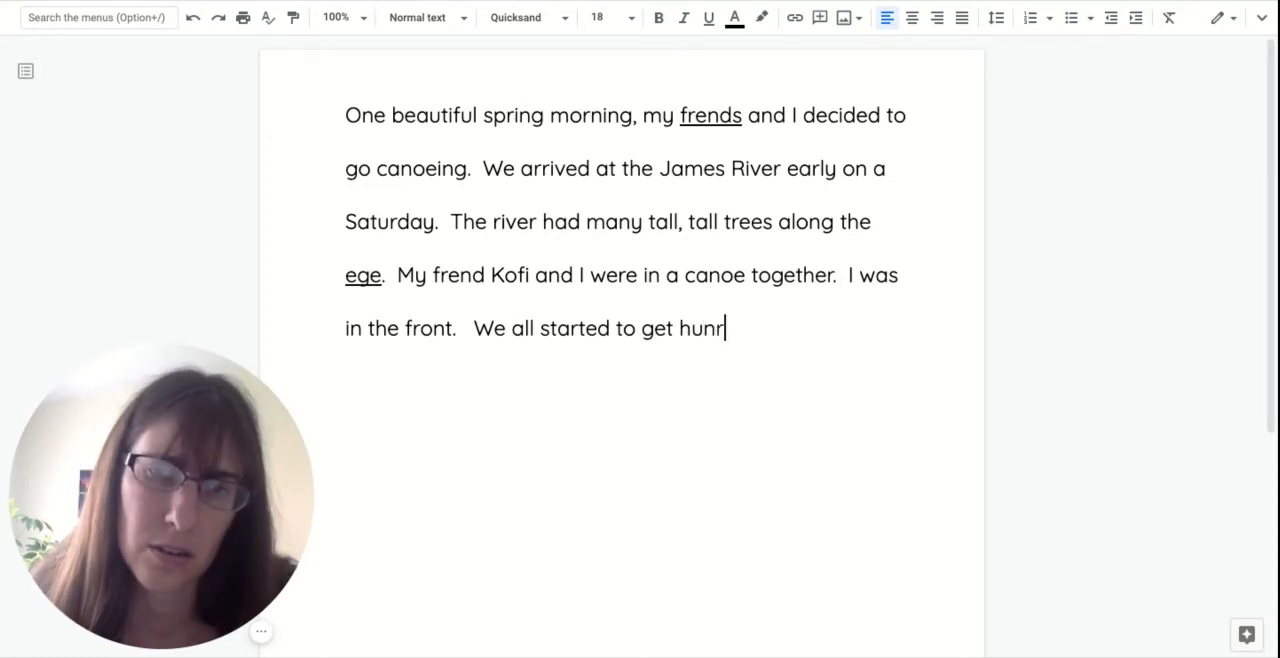
type("g")
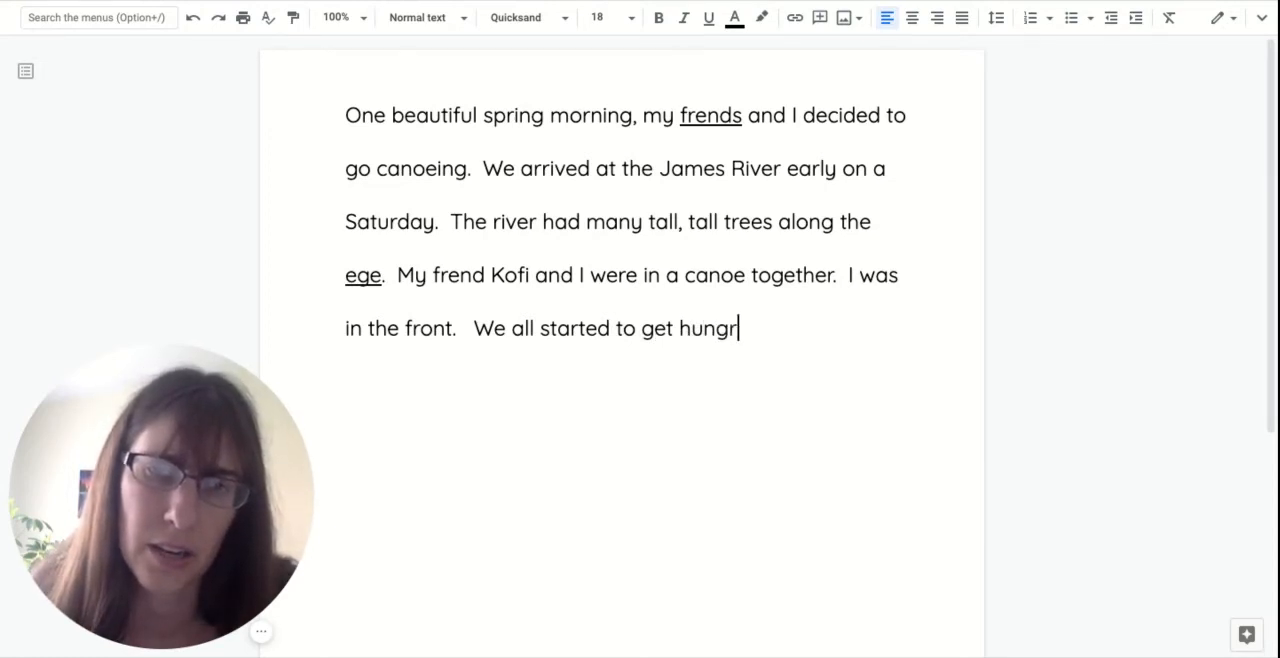
type("ee")
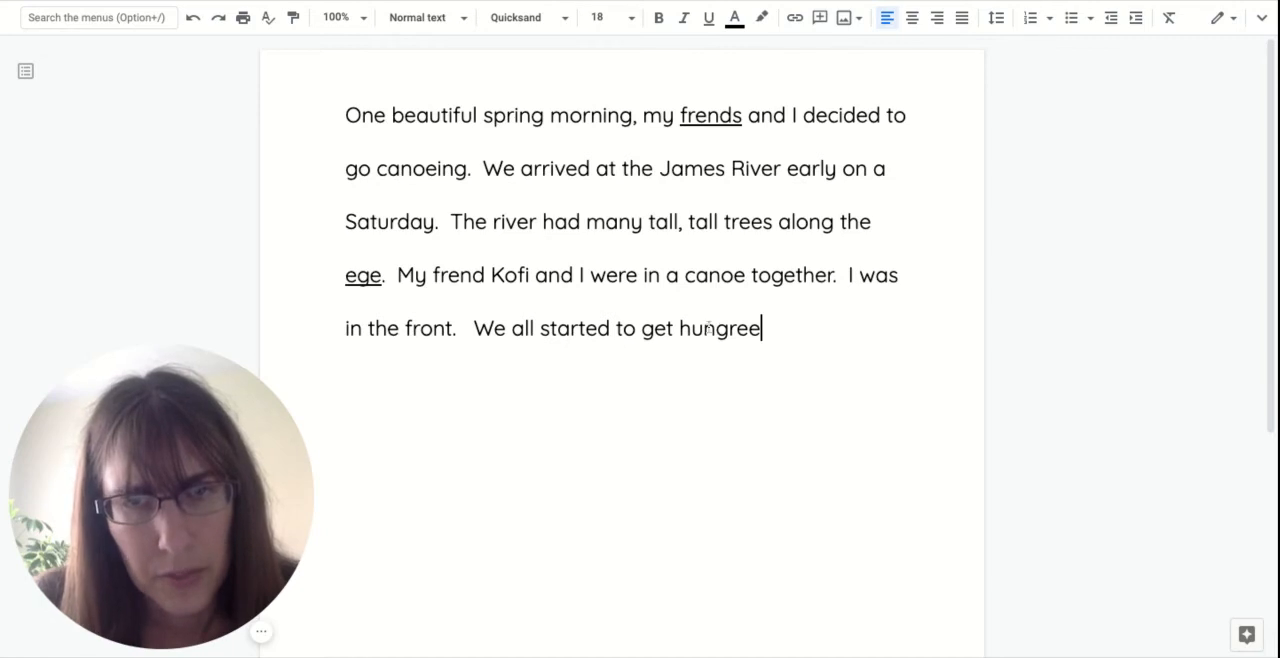
double_click(718, 328)
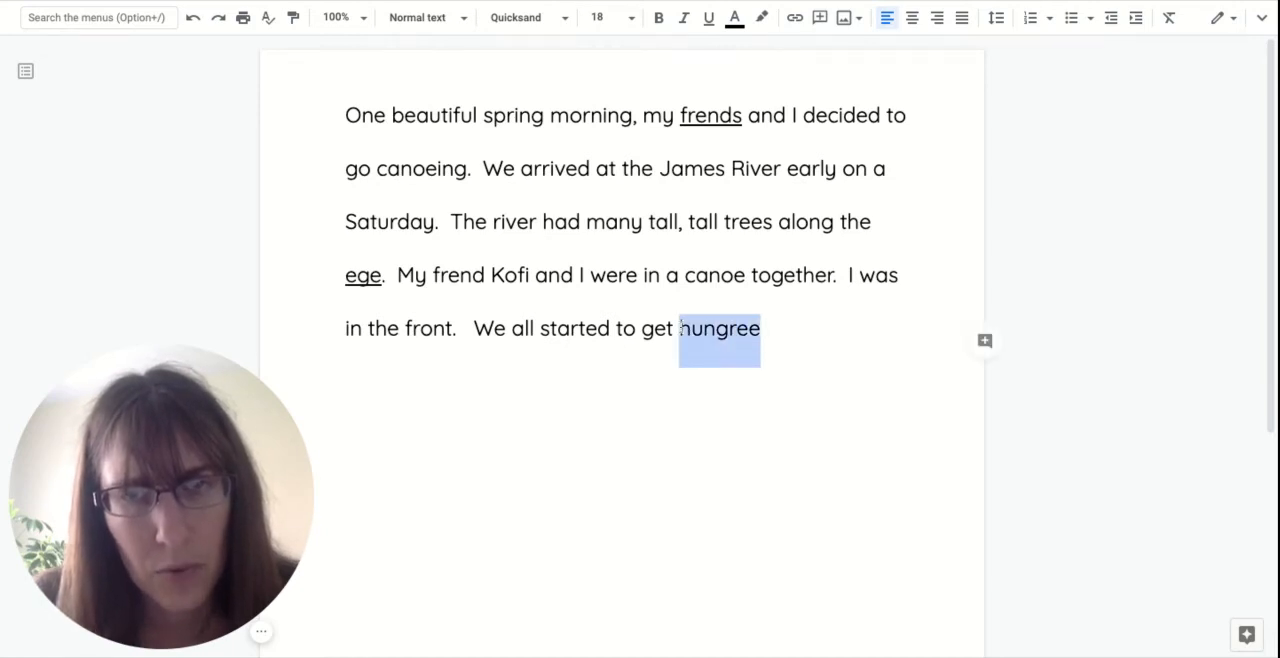
left_click(708, 16)
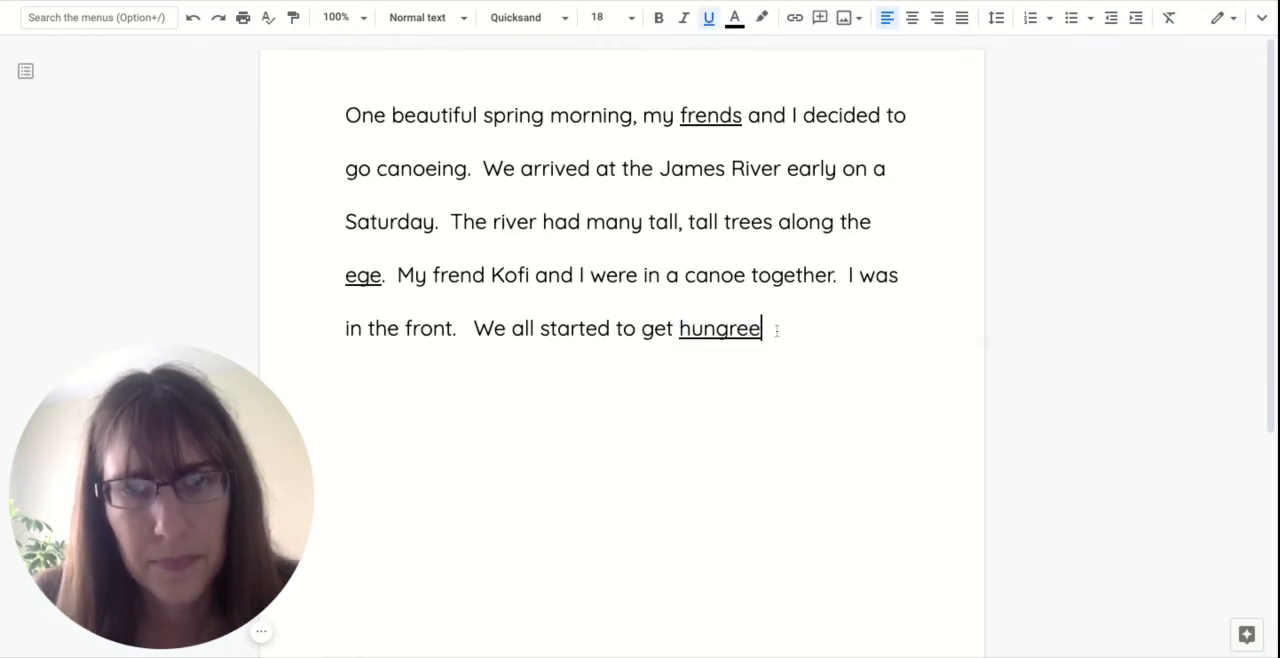
Step: Add the sentence "We wanted to eat our lunches under the shade of the trees."
type(".")
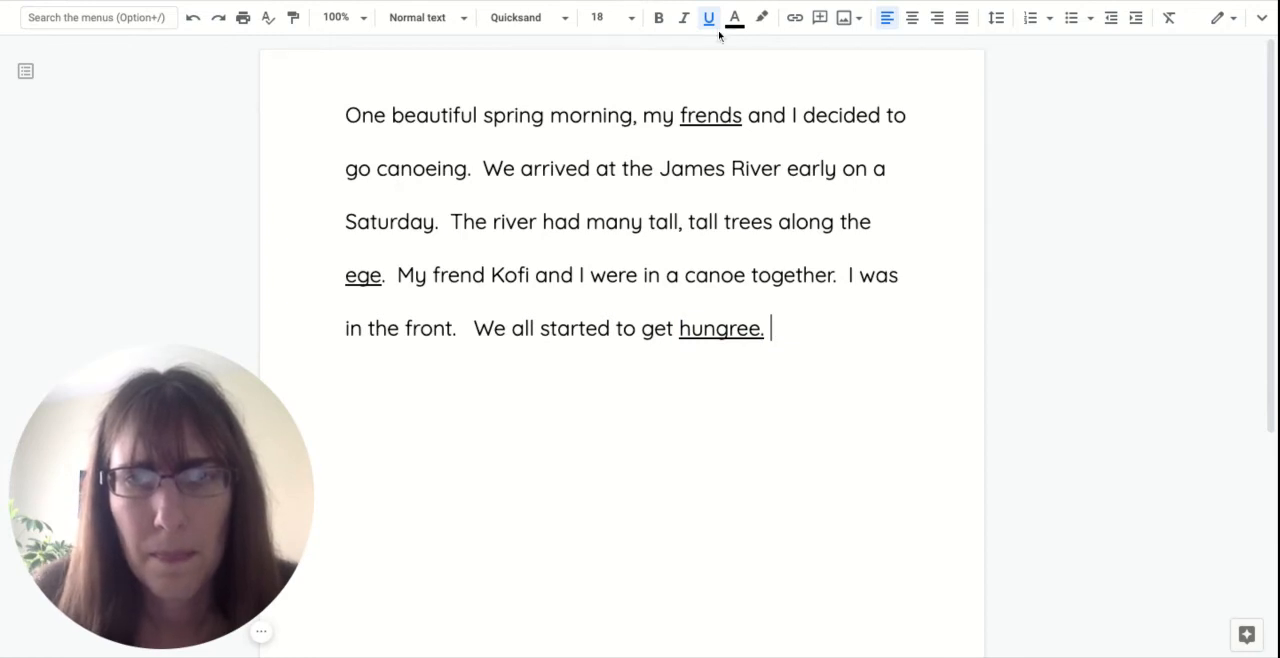
type("We")
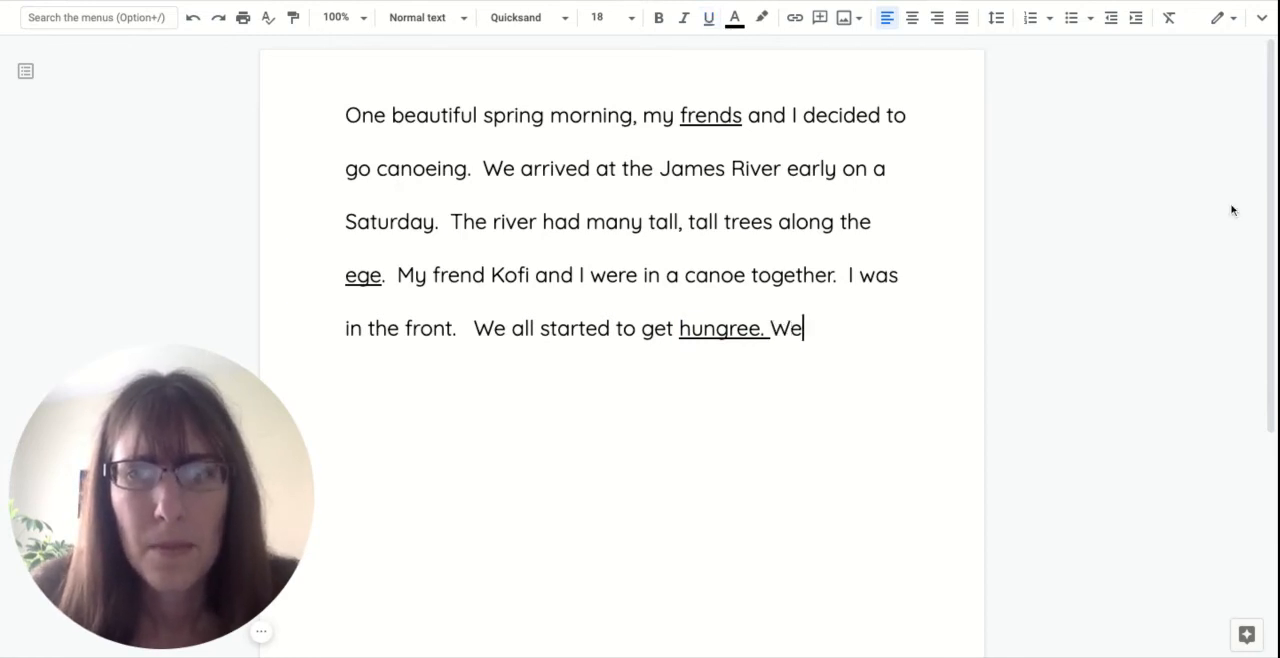
type("wanted to")
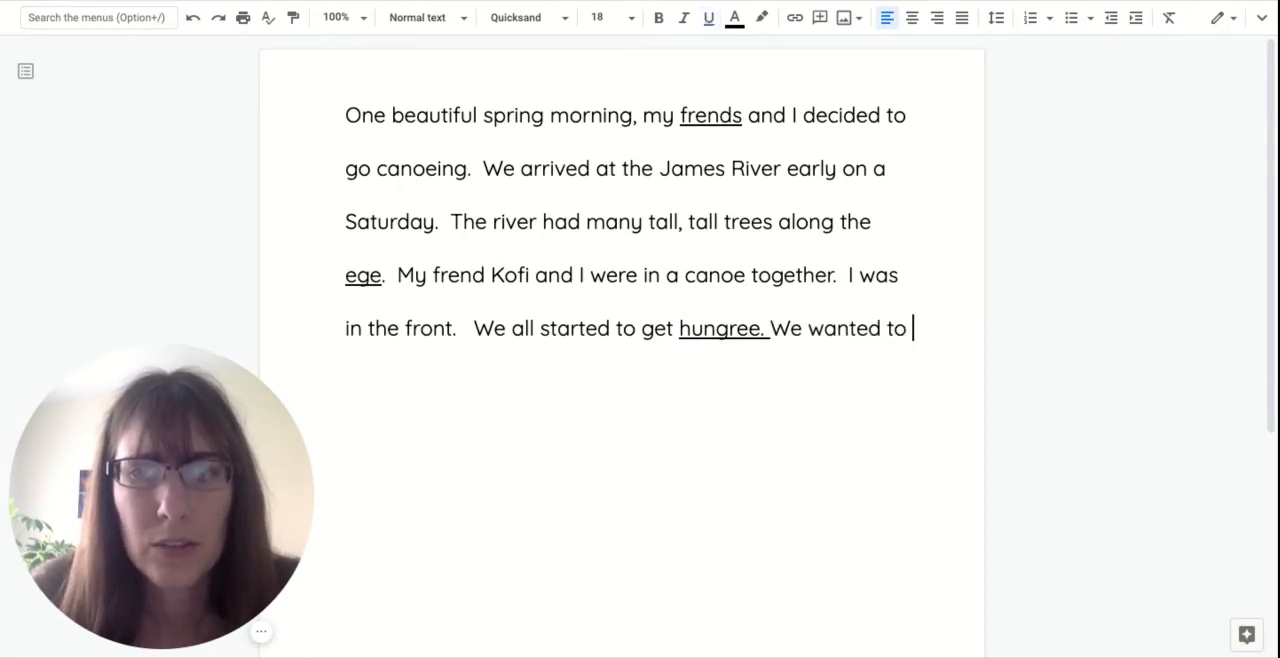
type("eat our")
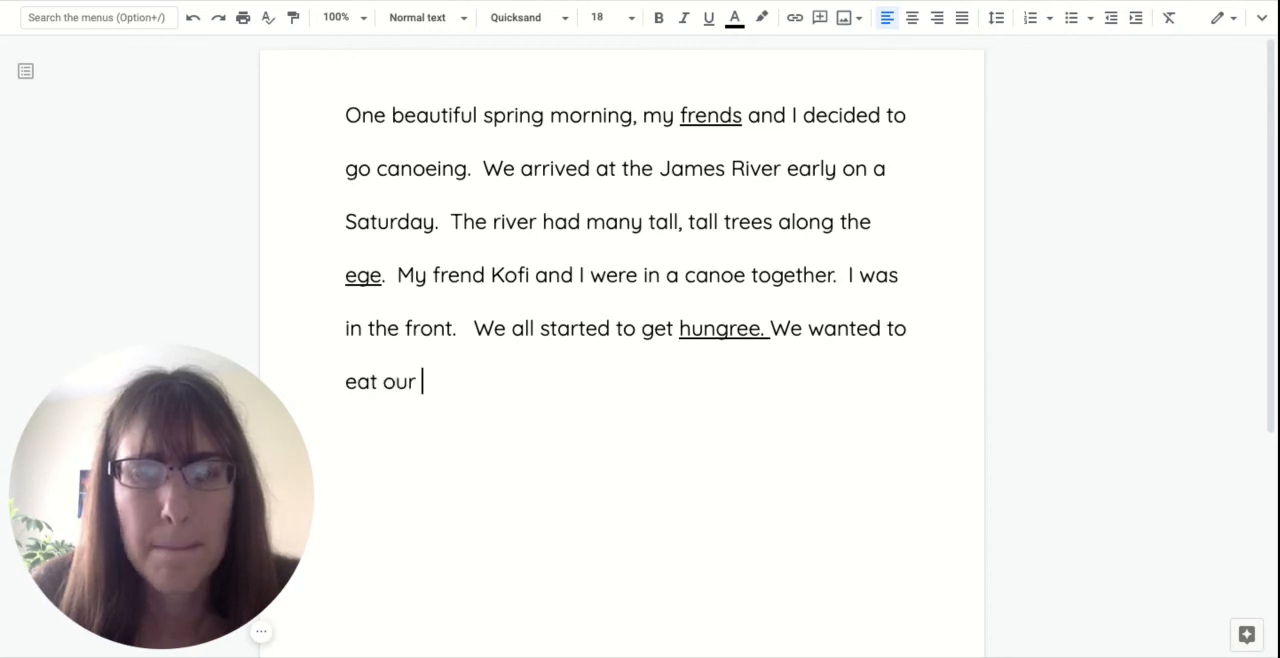
type("lunch")
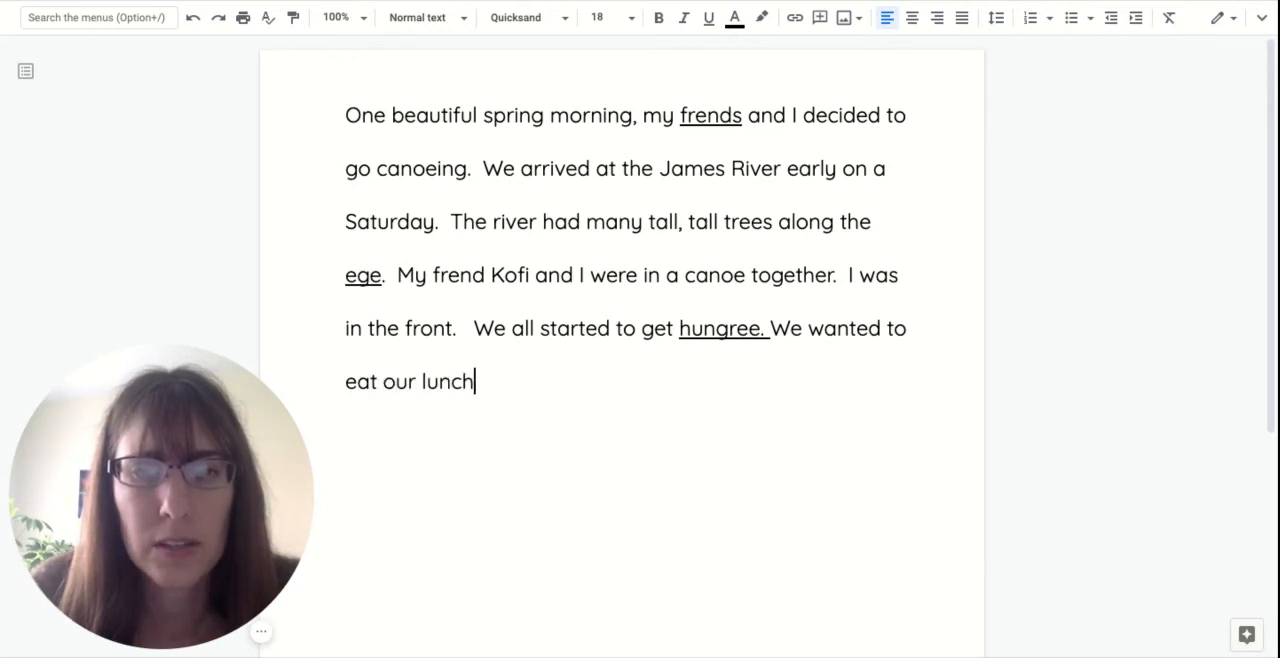
type("es unde")
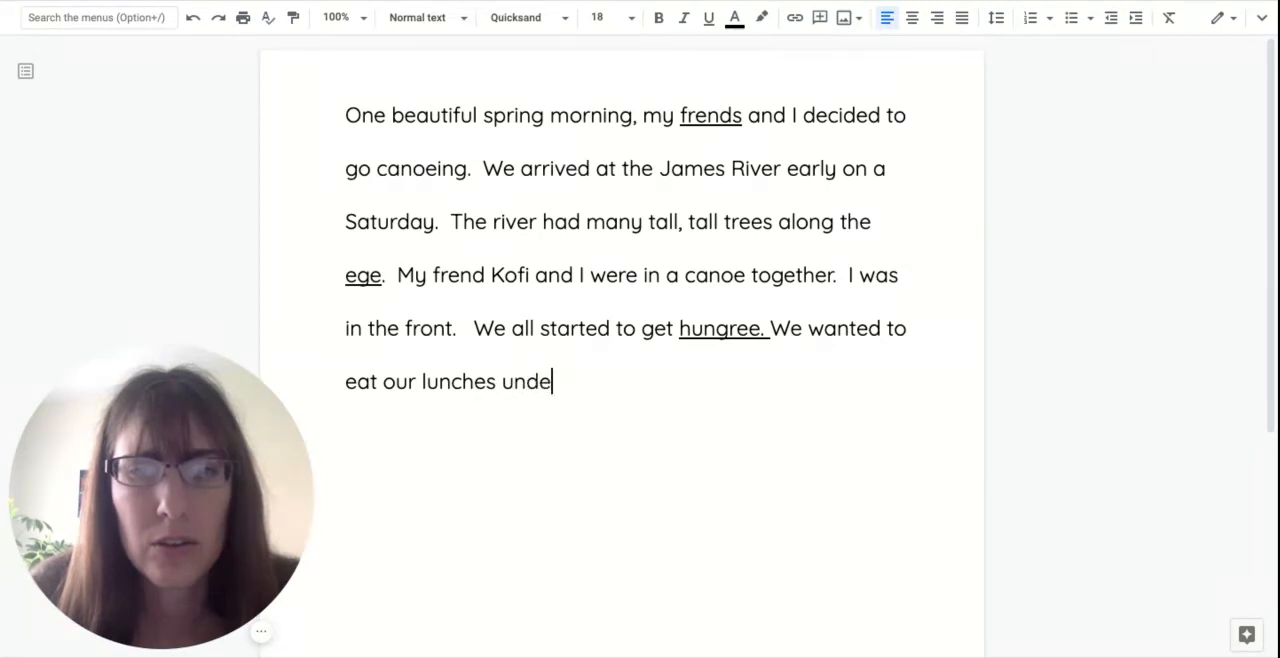
type("r the s")
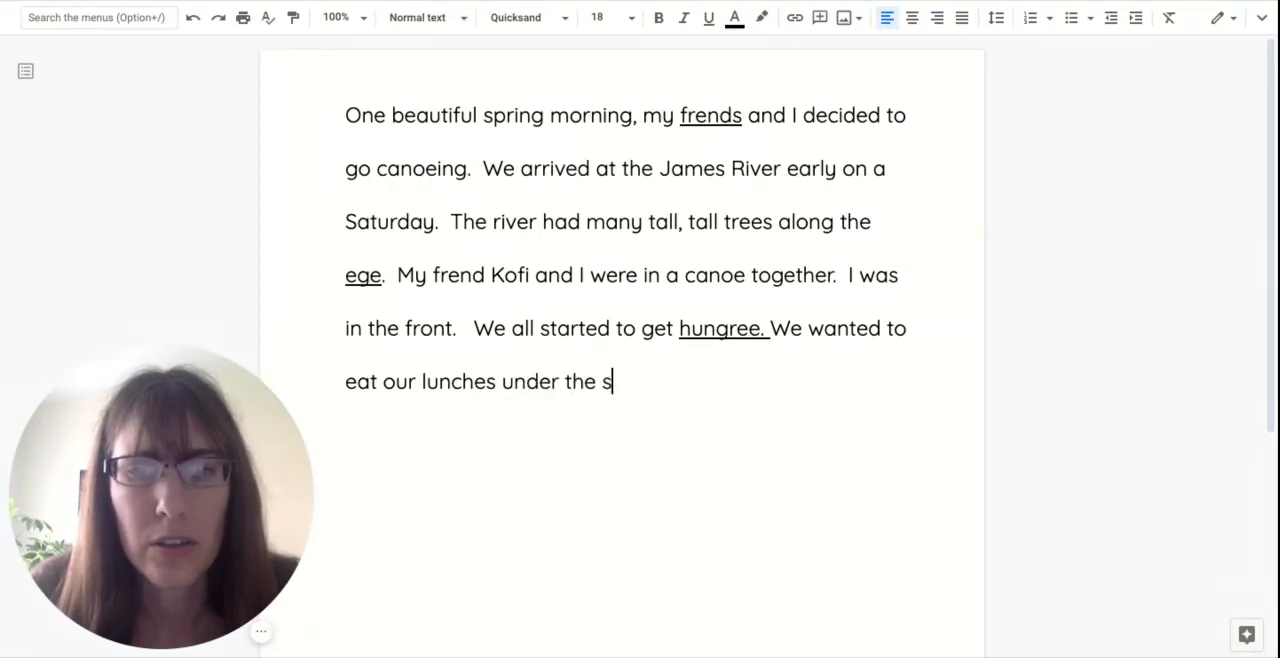
type("hade of the t")
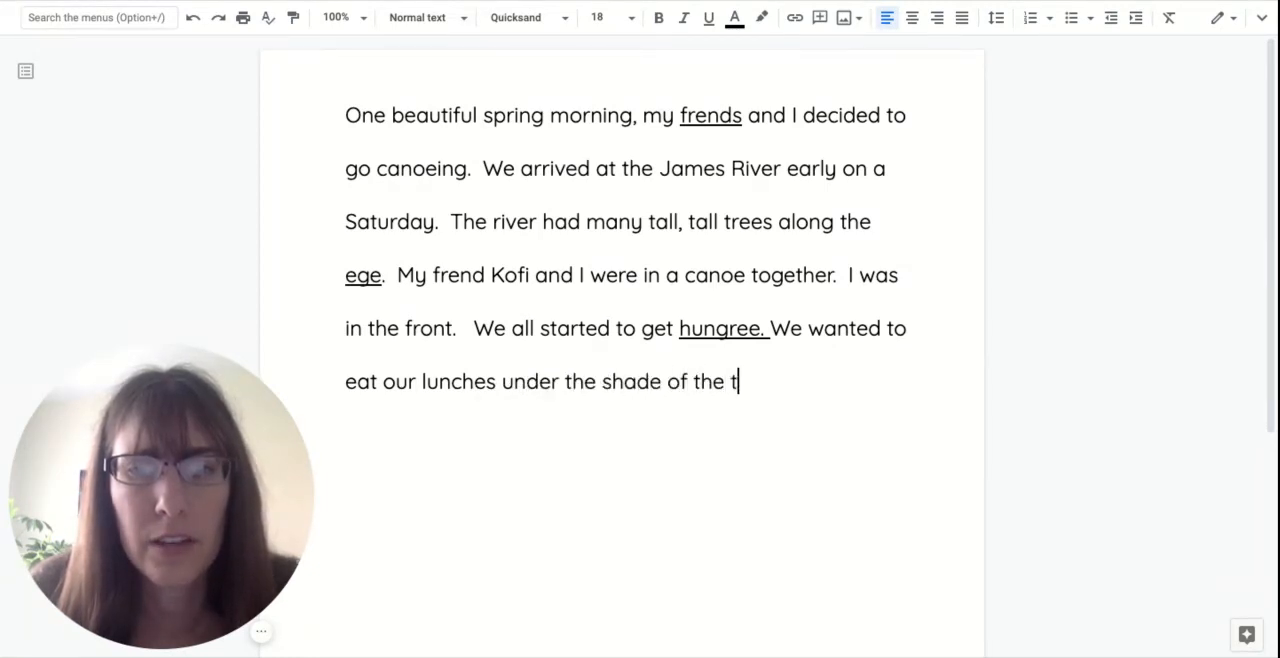
type("rees.")
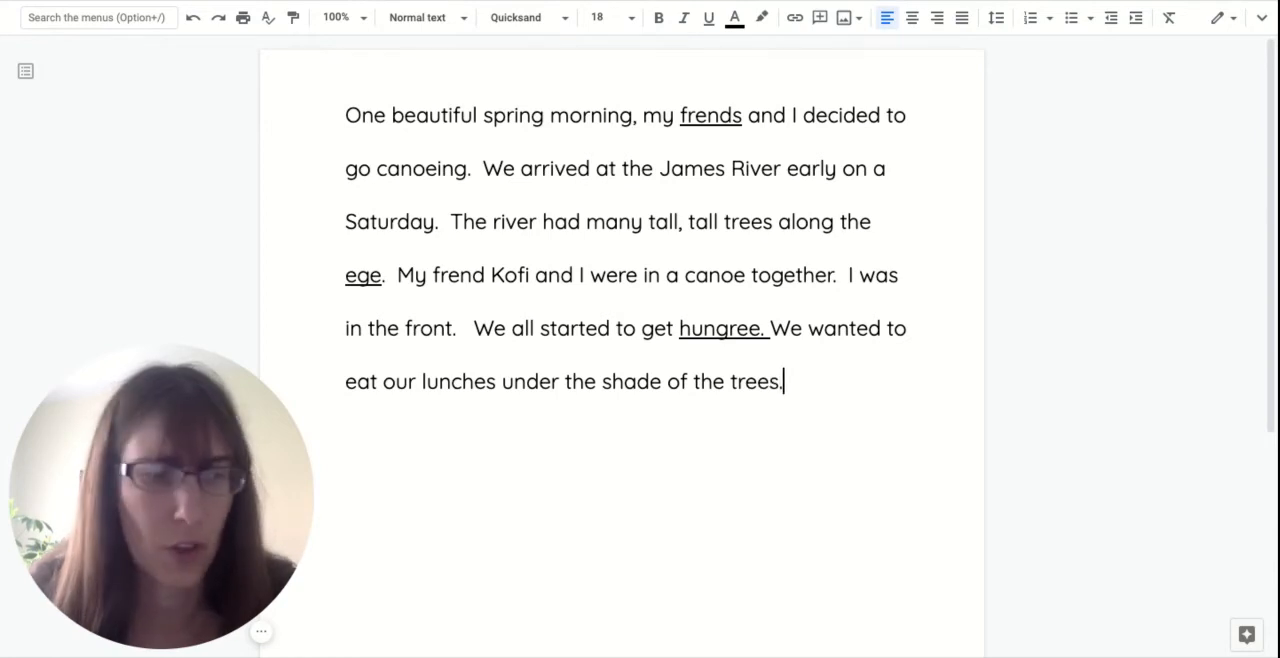